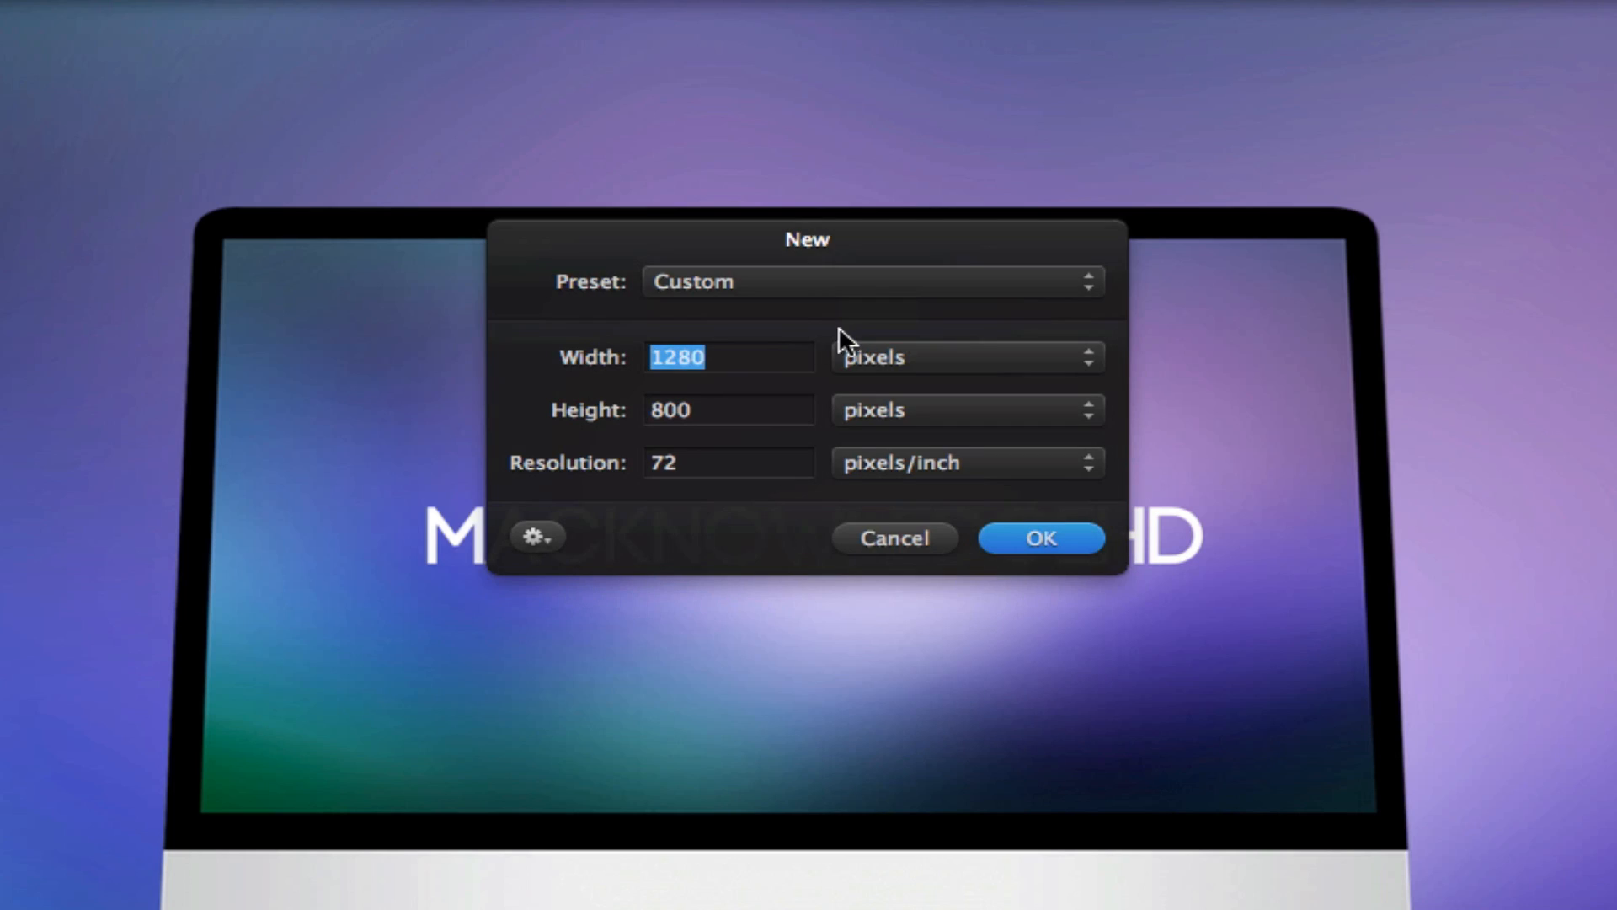
pyautogui.moveTo(635, 365)
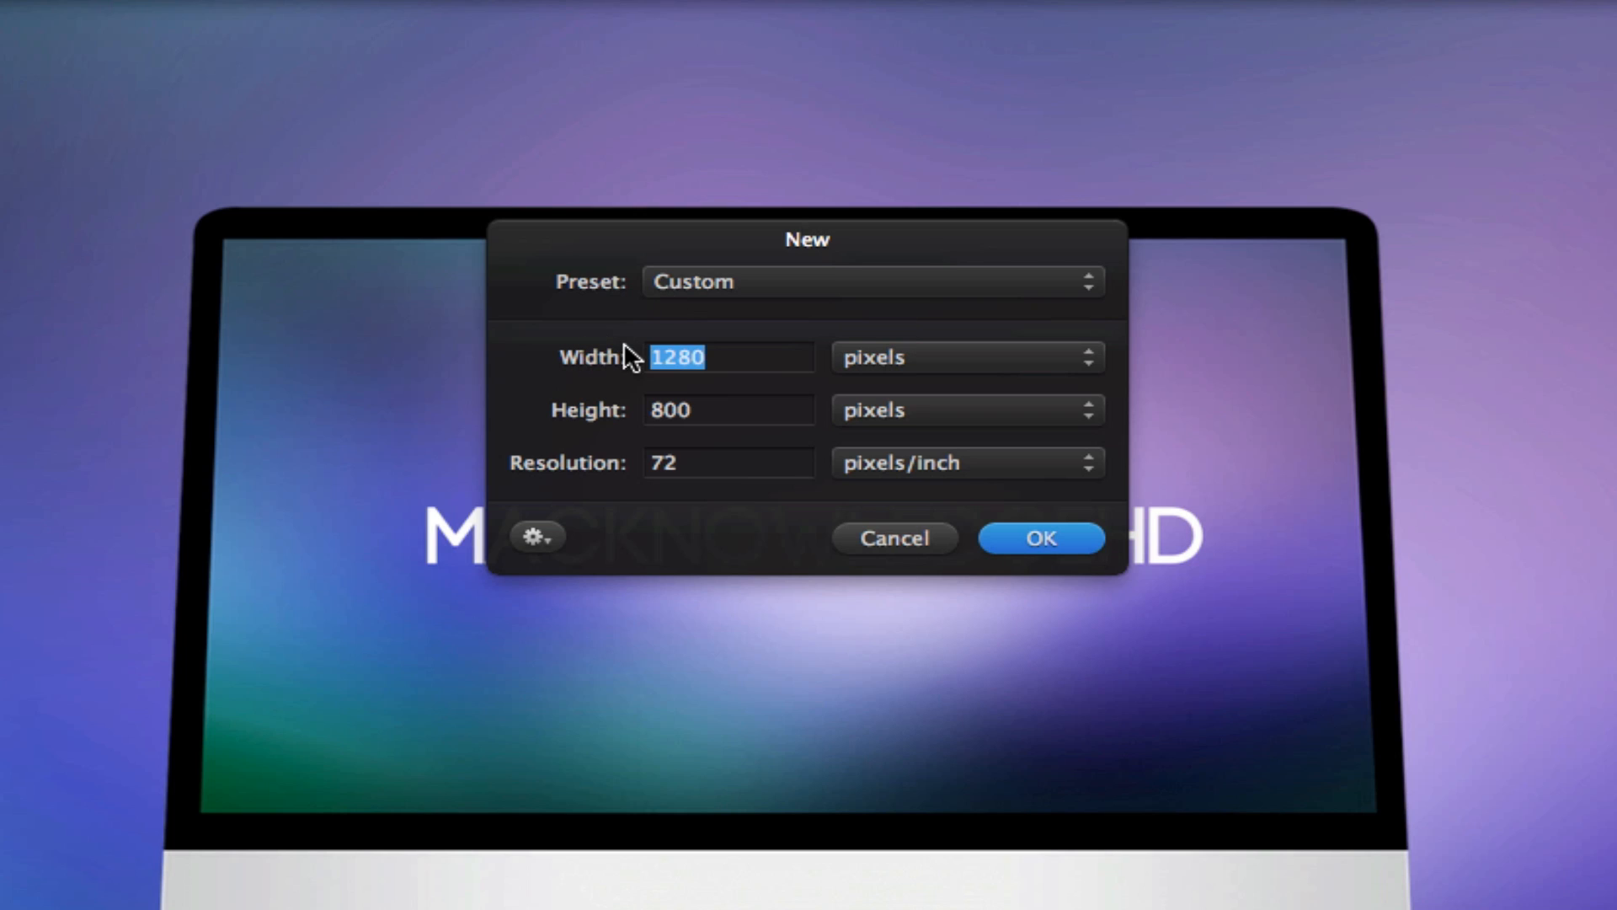
pyautogui.moveTo(598, 433)
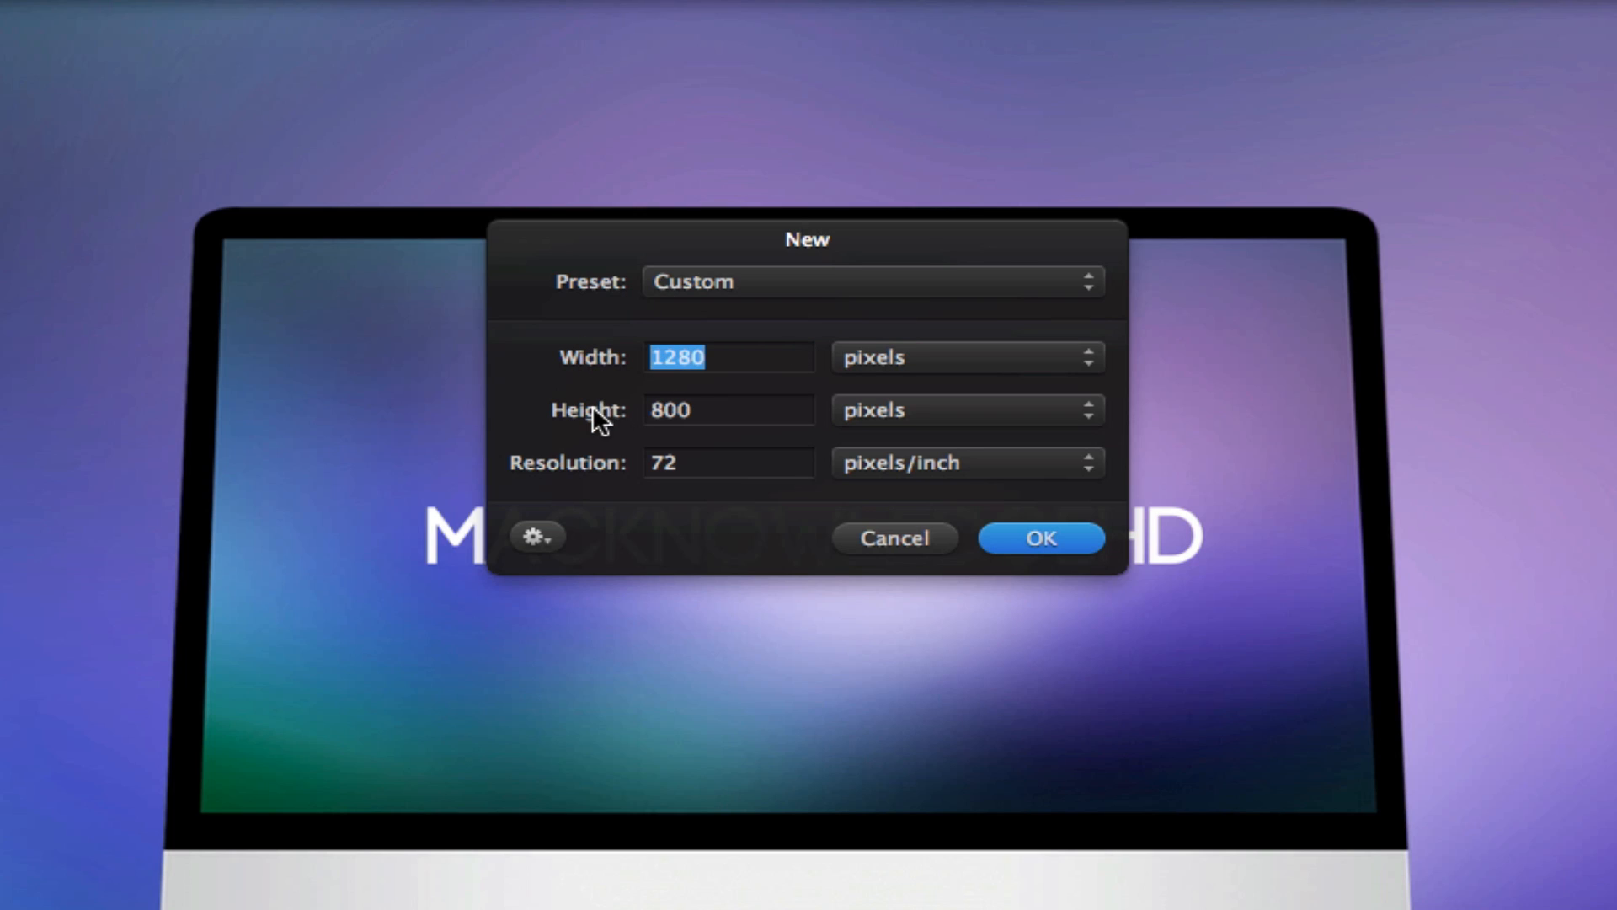
pyautogui.moveTo(584, 483)
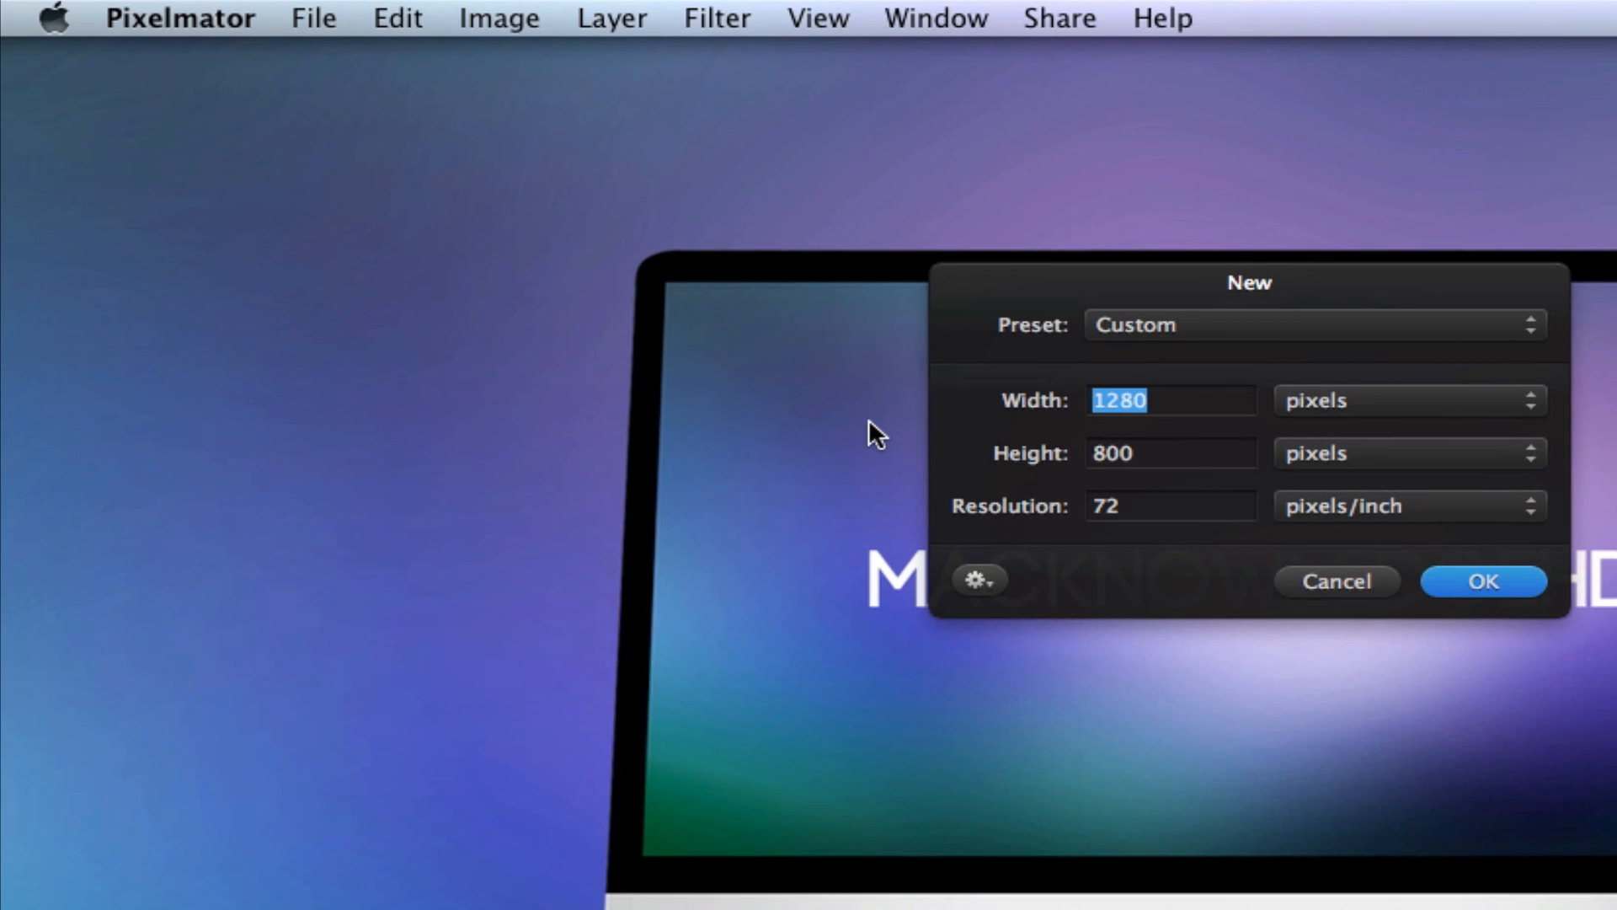
# - View the MacBook Pro hardware overview in System Information via About This Mac
pyautogui.click(58, 20)
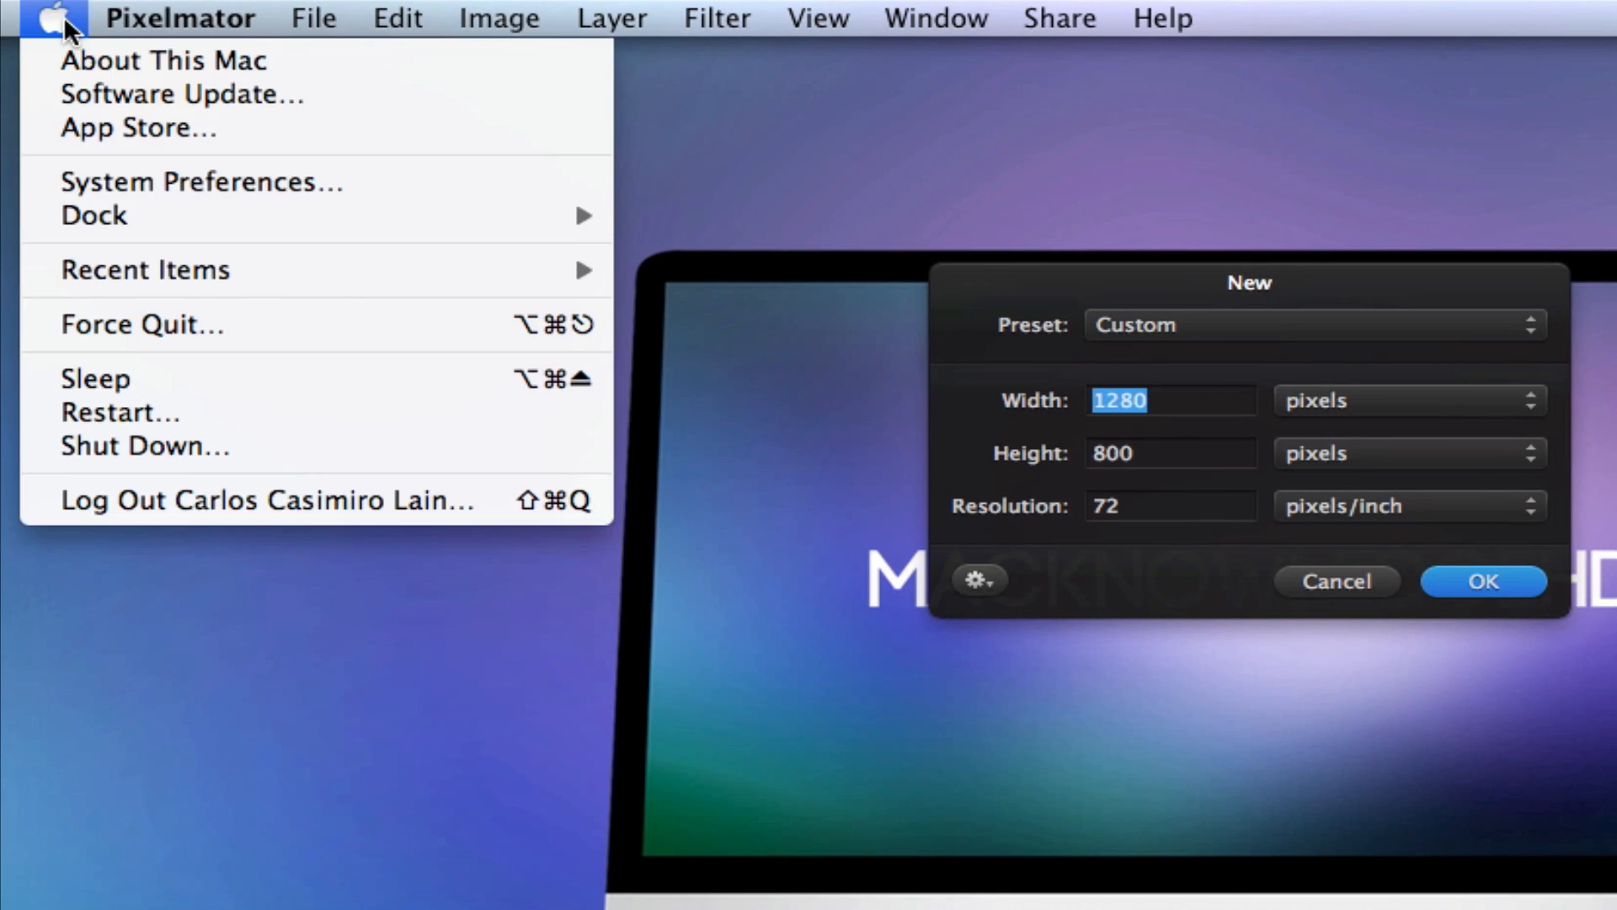
pyautogui.click(168, 61)
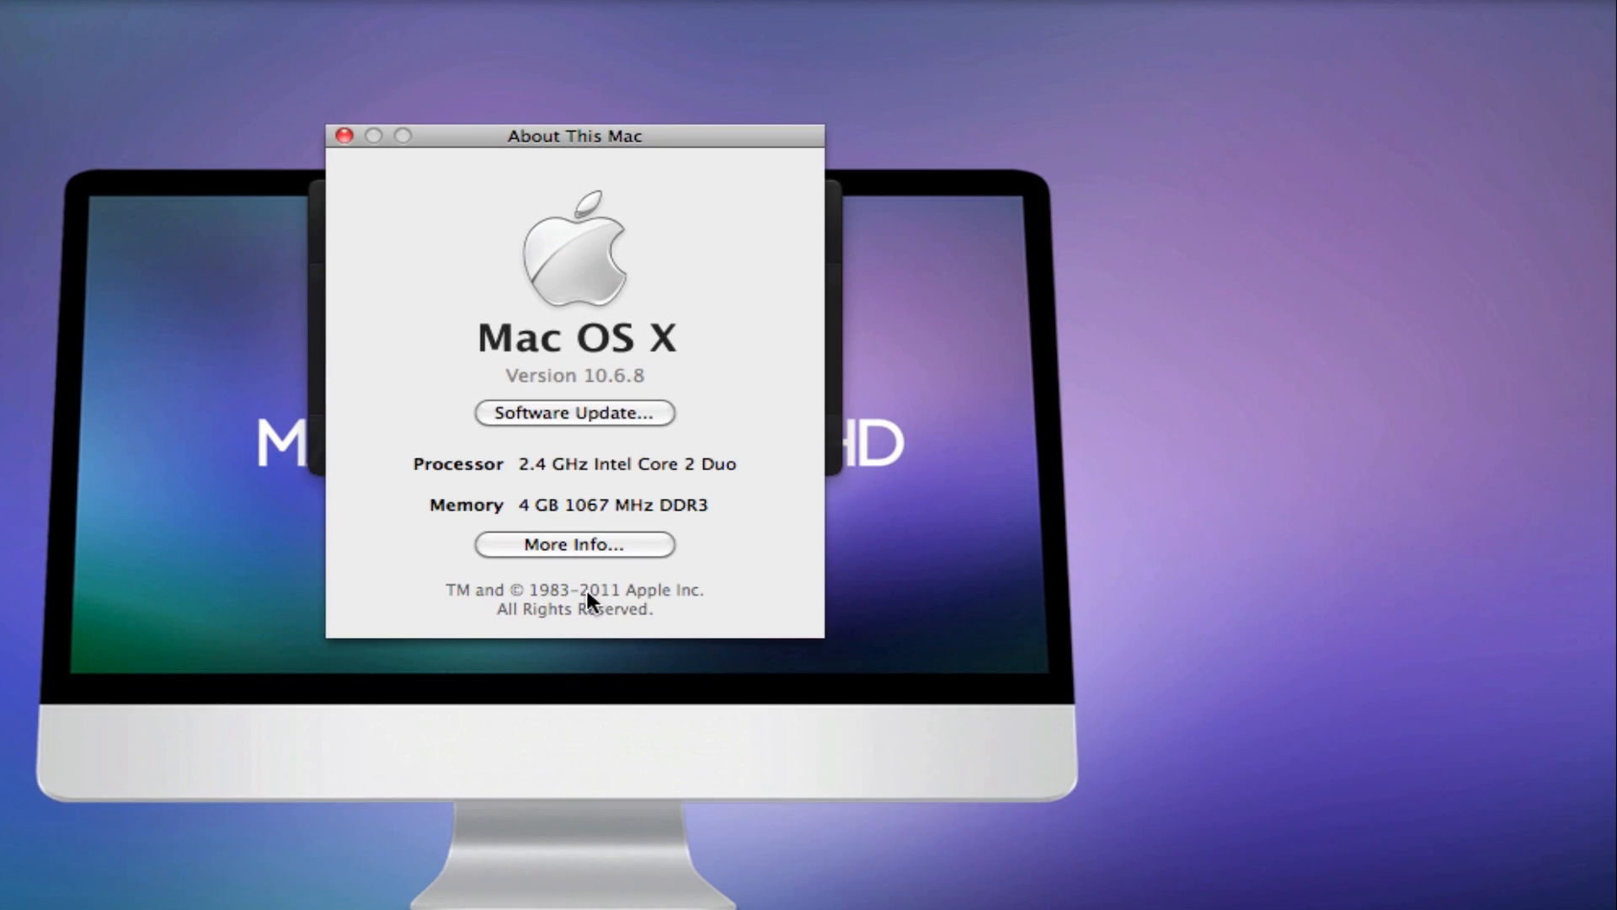
pyautogui.click(574, 544)
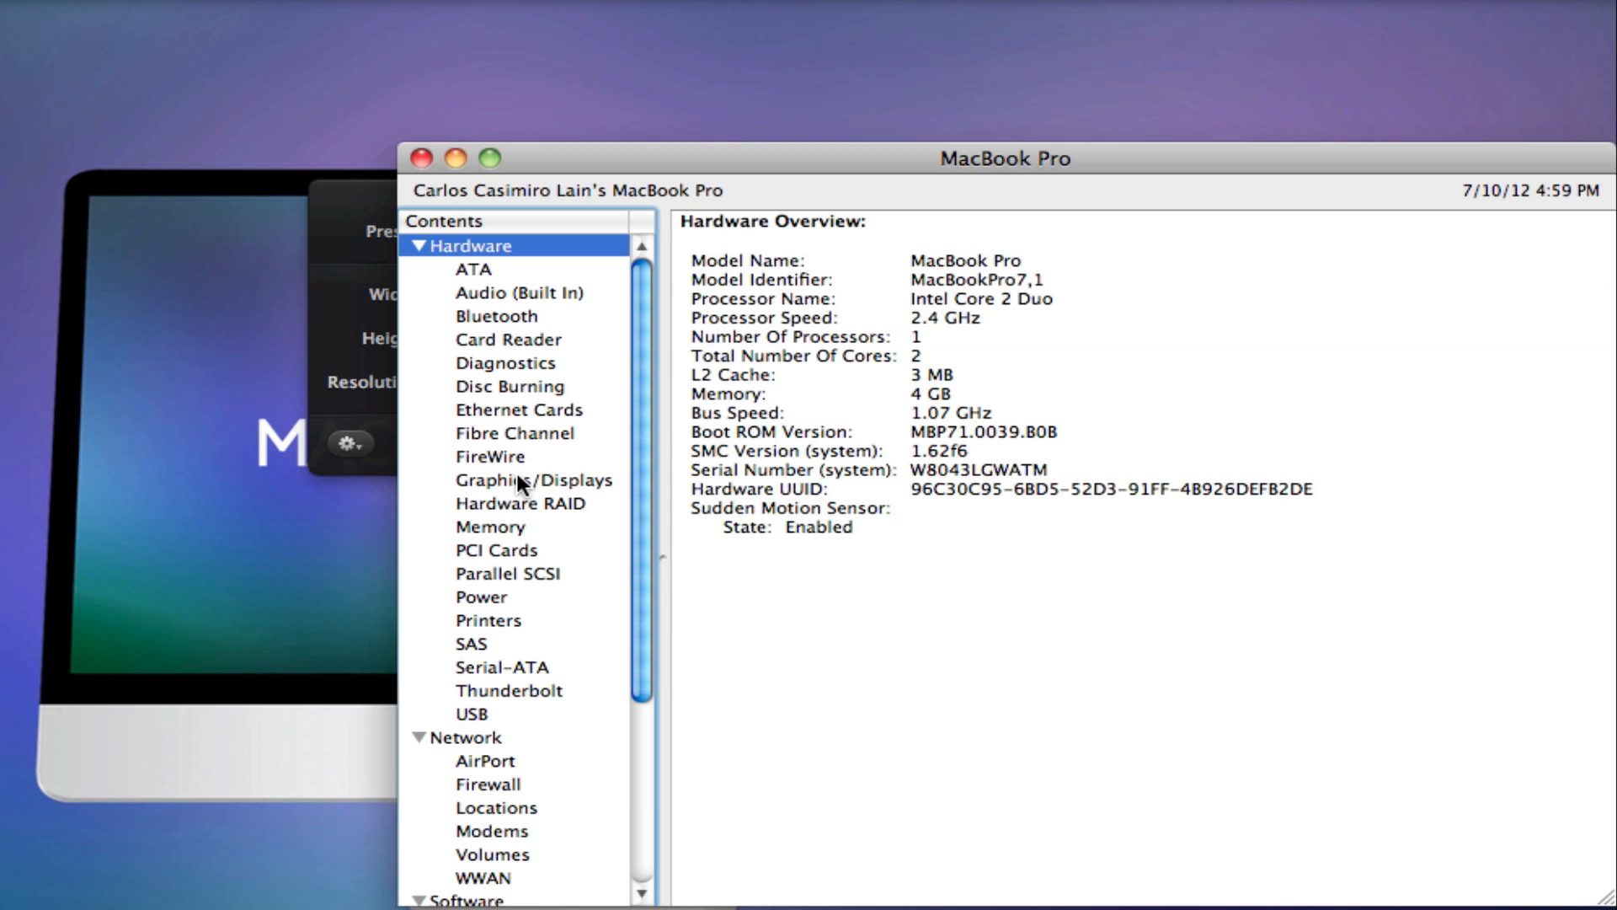
pyautogui.click(532, 480)
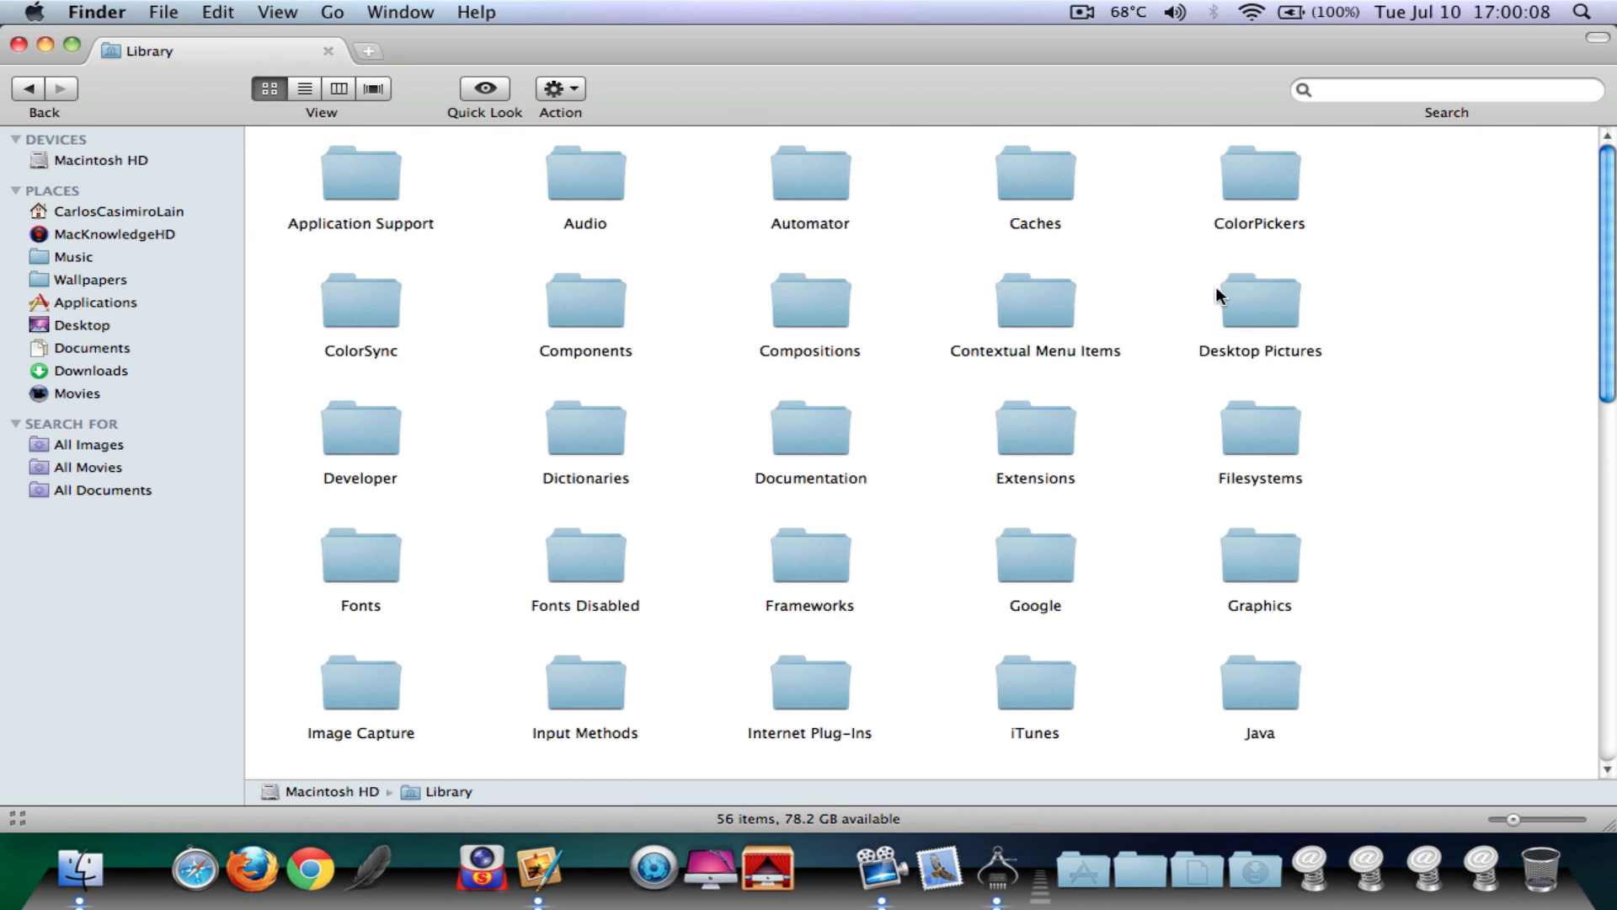
# - Browse to Desktop Pictures > Nature and hand Leopard Aurora.jpg to Pixelmator in the Dock
pyautogui.doubleClick(1263, 303)
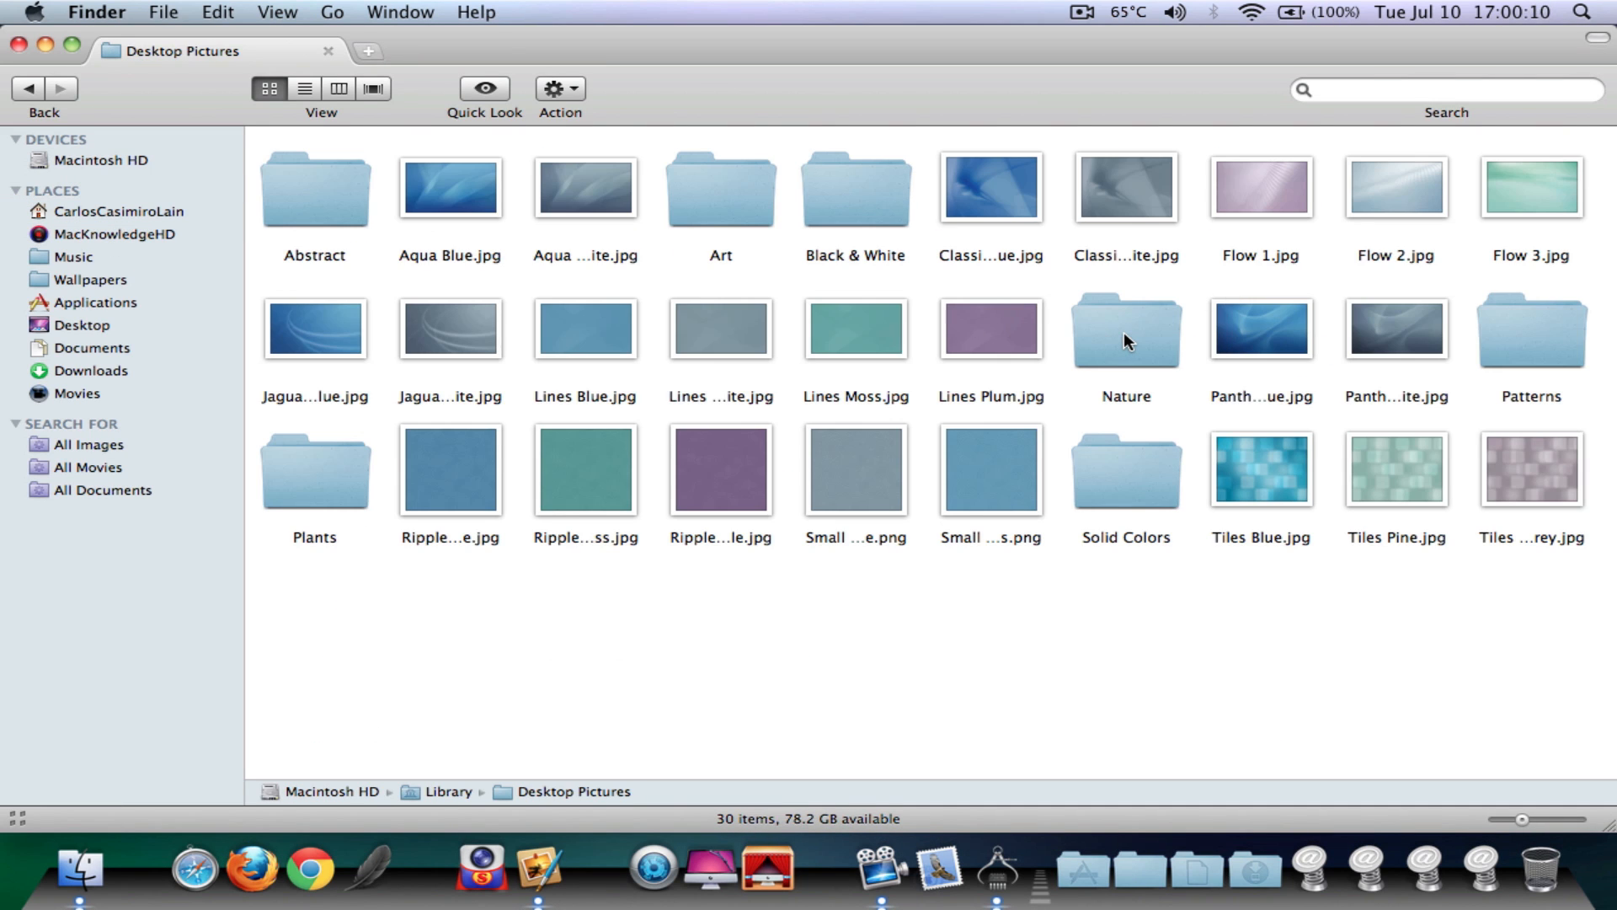
pyautogui.doubleClick(1125, 331)
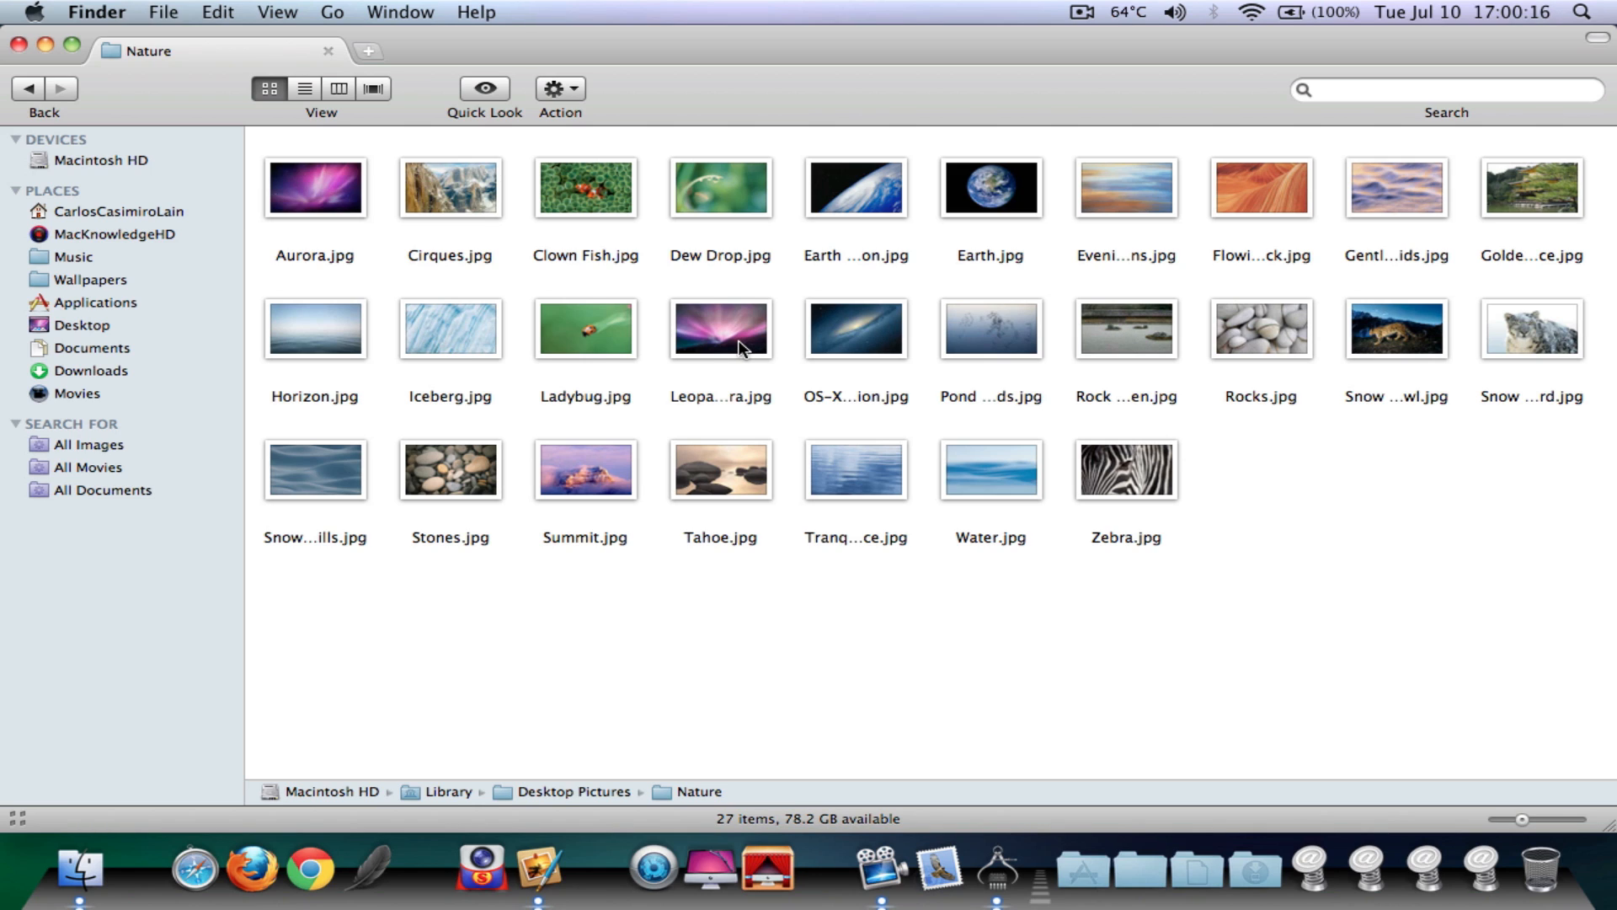
pyautogui.moveTo(719, 328); pyautogui.dragTo(657, 583)
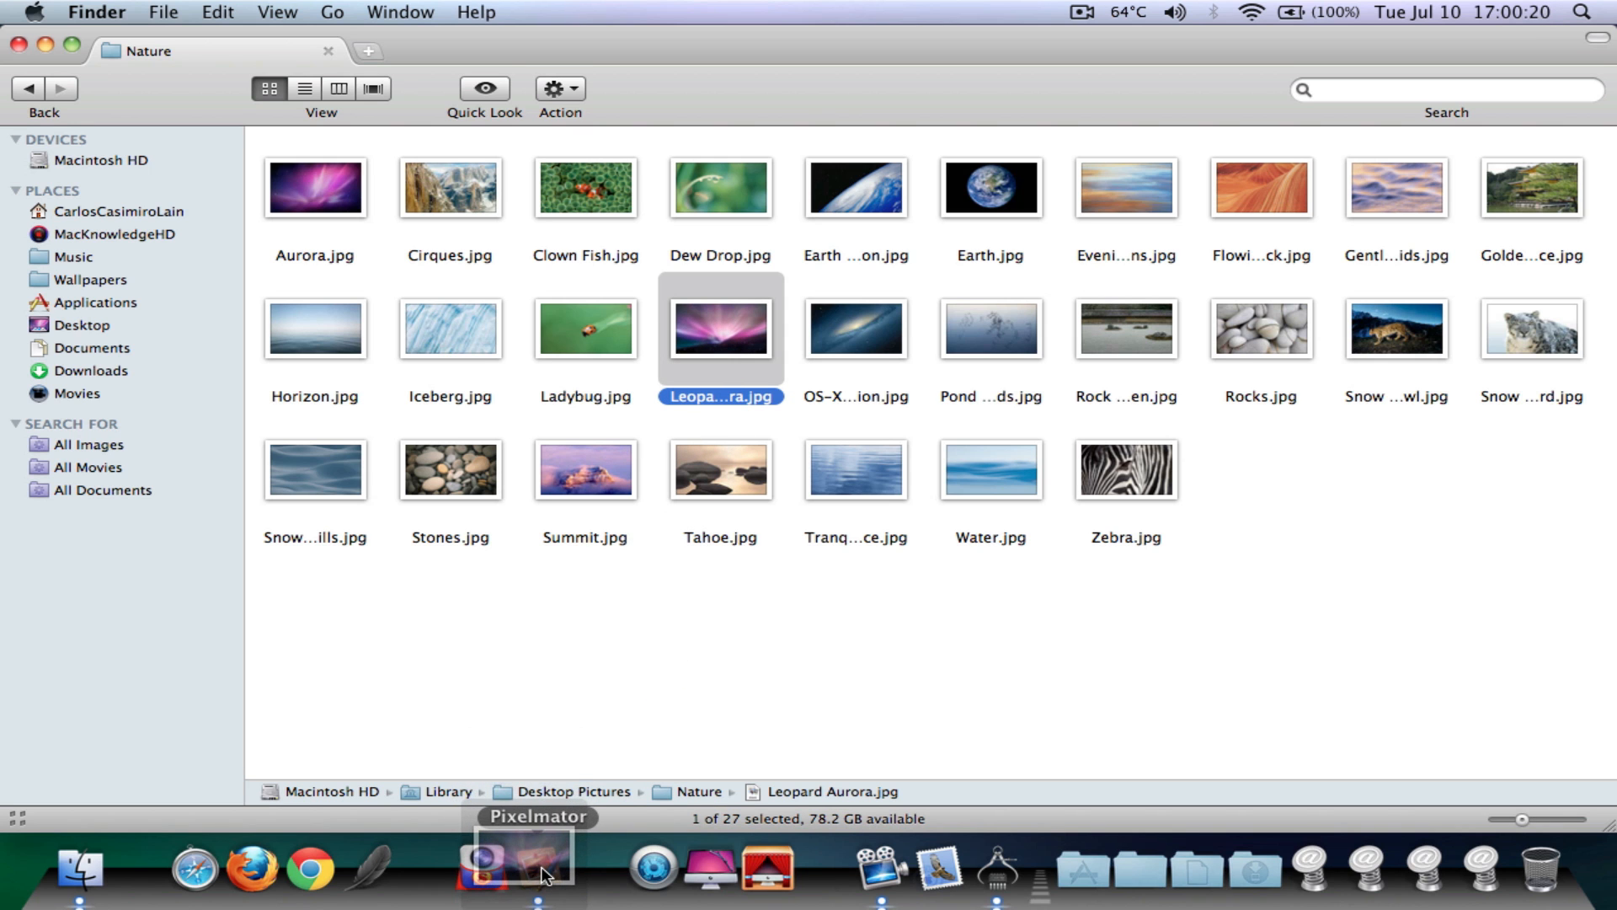
# - Load Leopard Aurora.jpg in Pixelmator and start a Gaussian Blur at radius 65
pyautogui.click(532, 879)
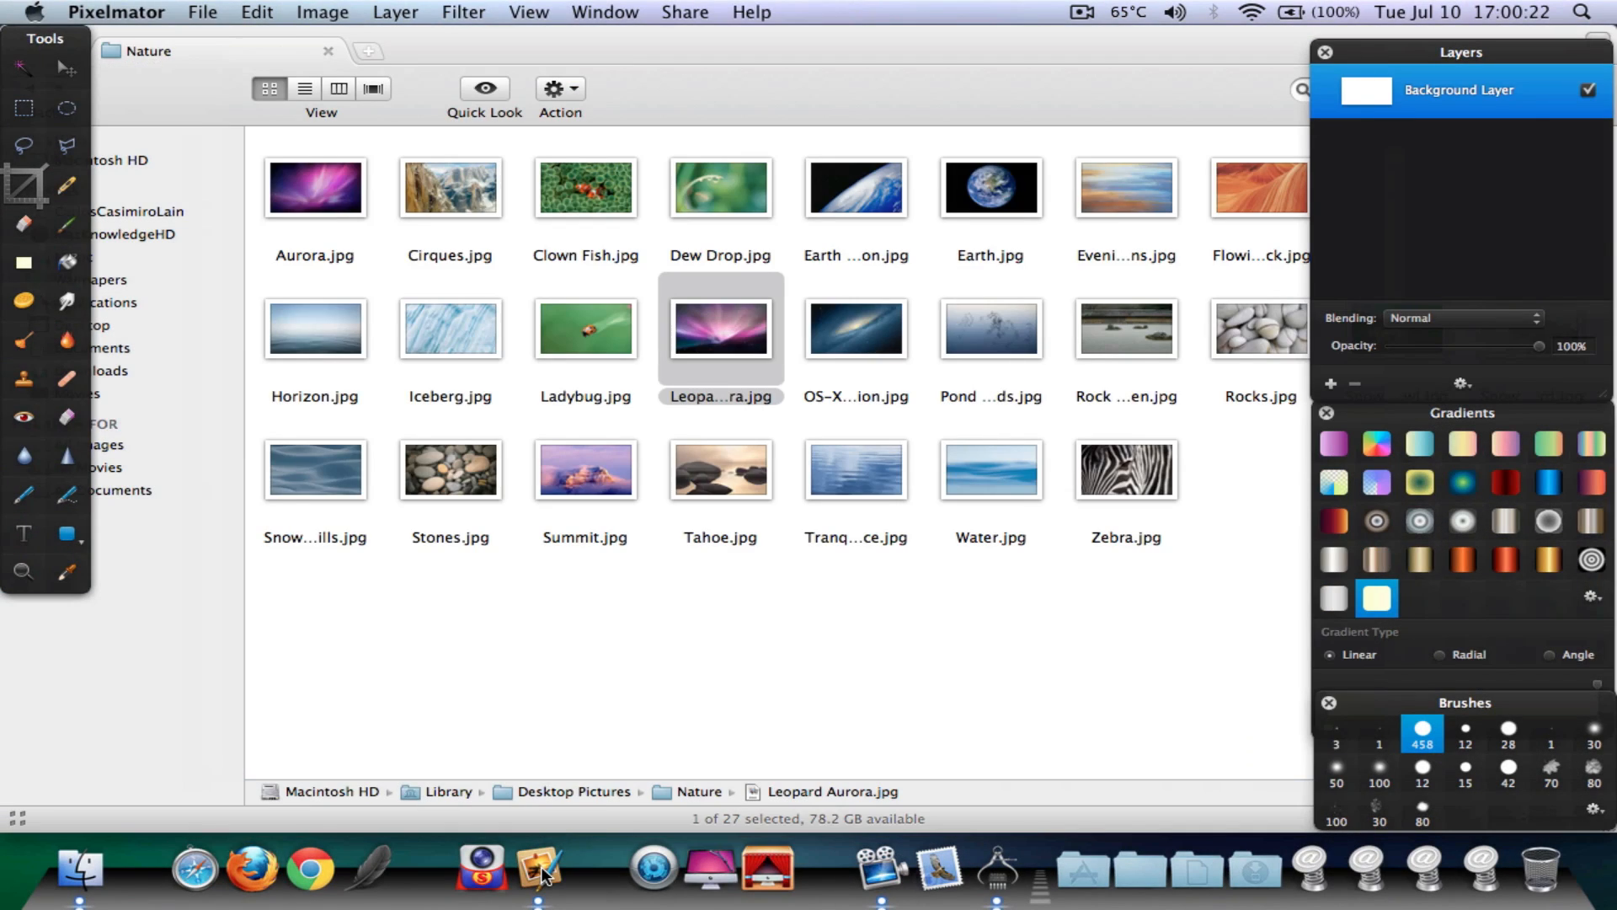
pyautogui.doubleClick(721, 330)
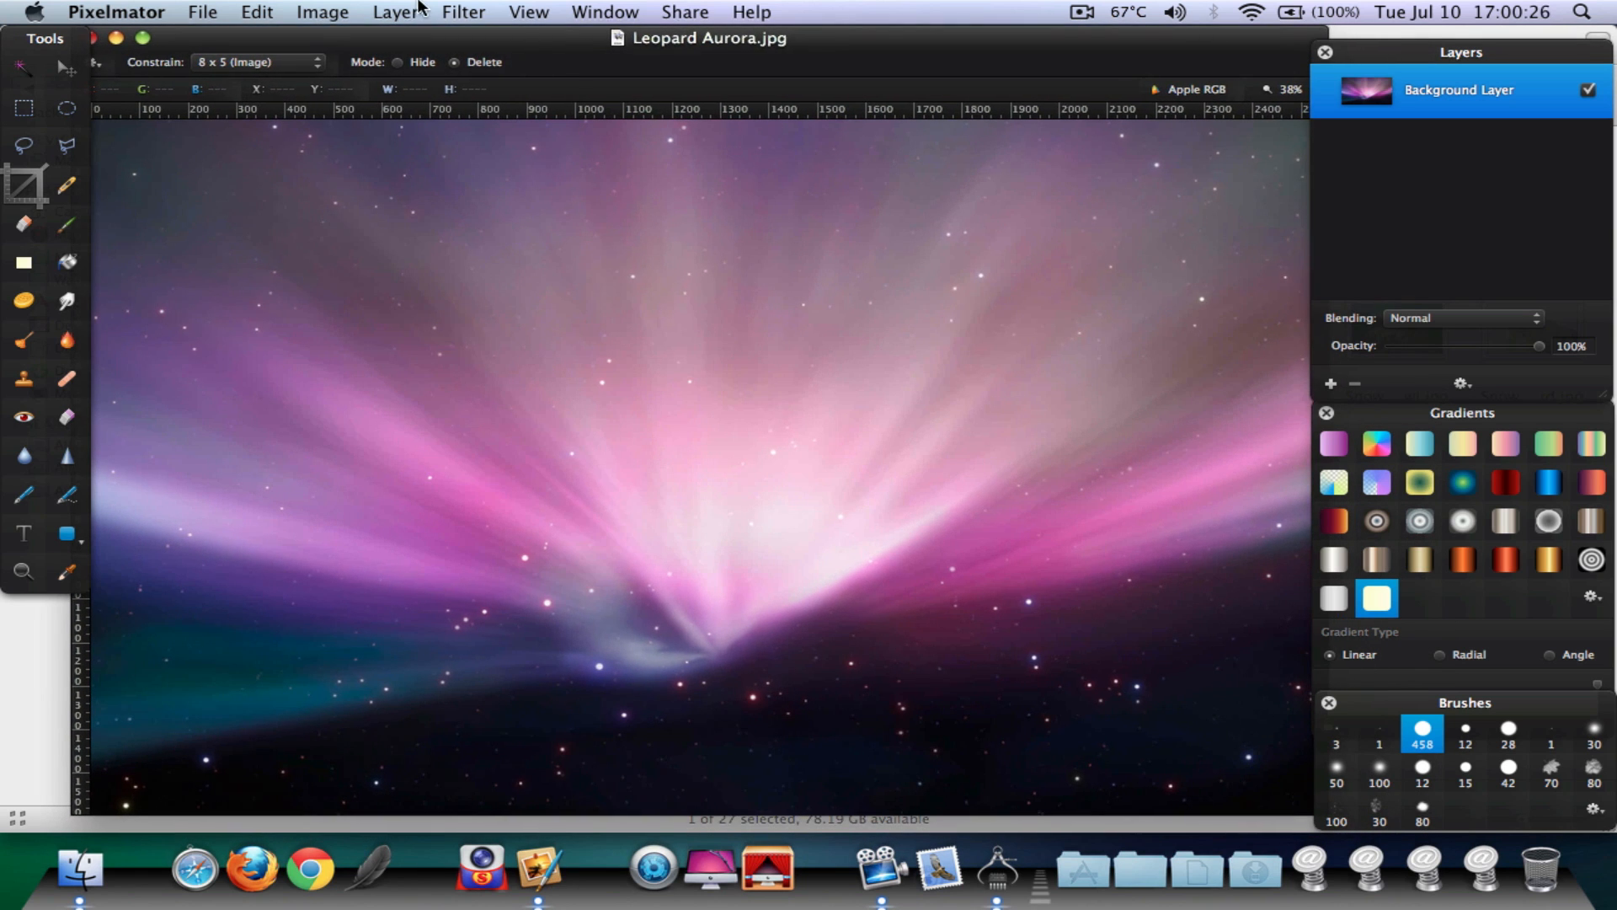
pyautogui.click(461, 12)
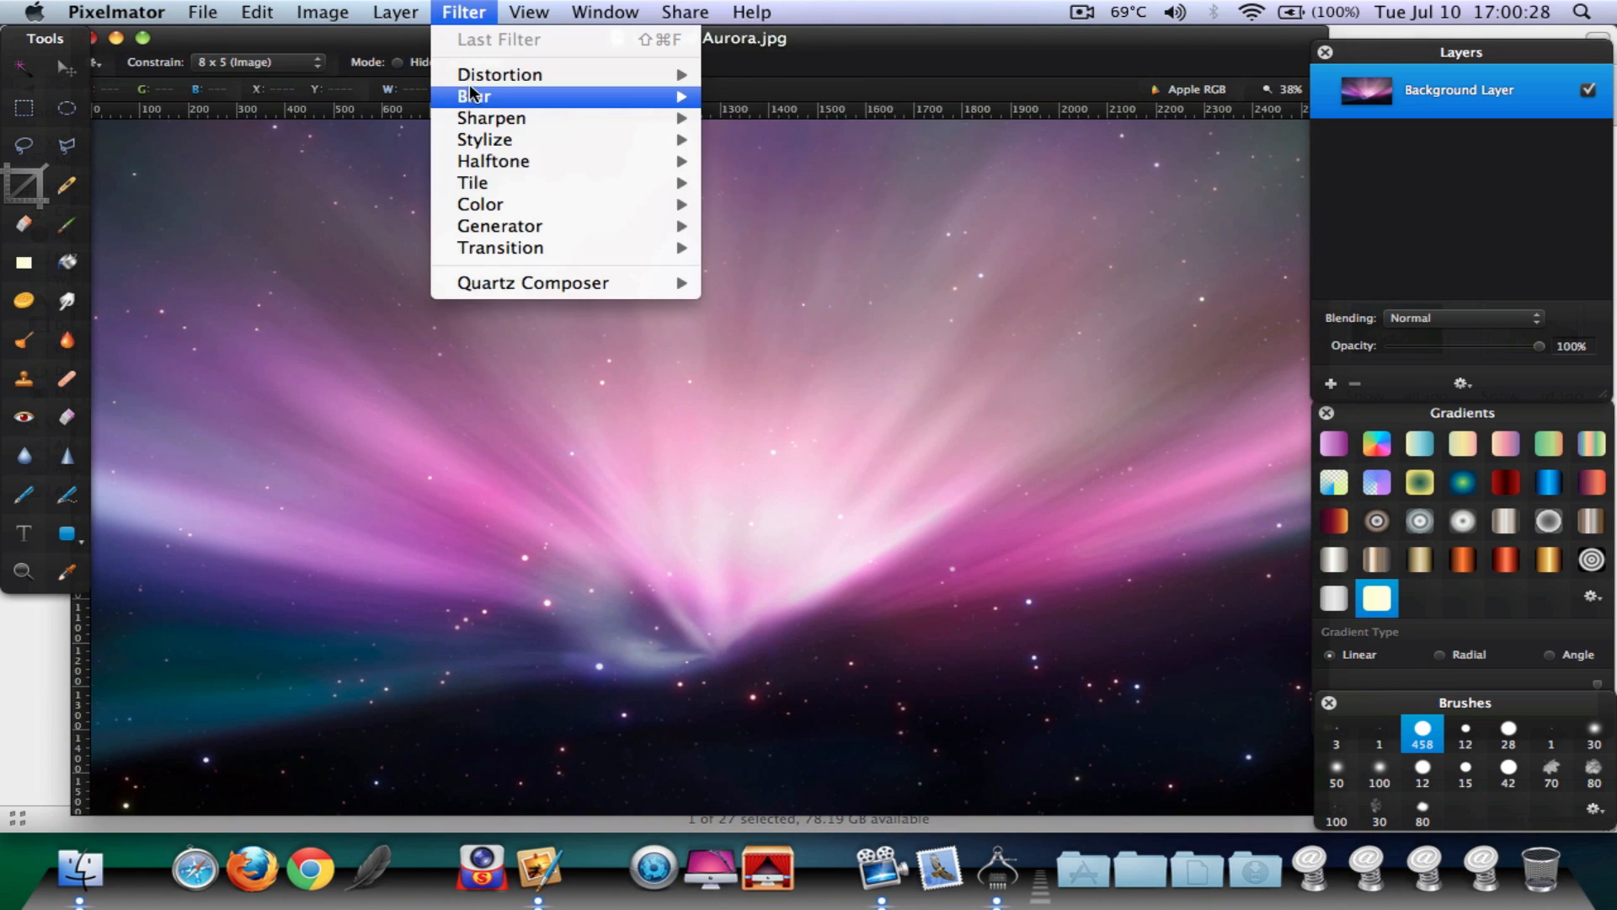
pyautogui.click(474, 94)
pyautogui.write('65')
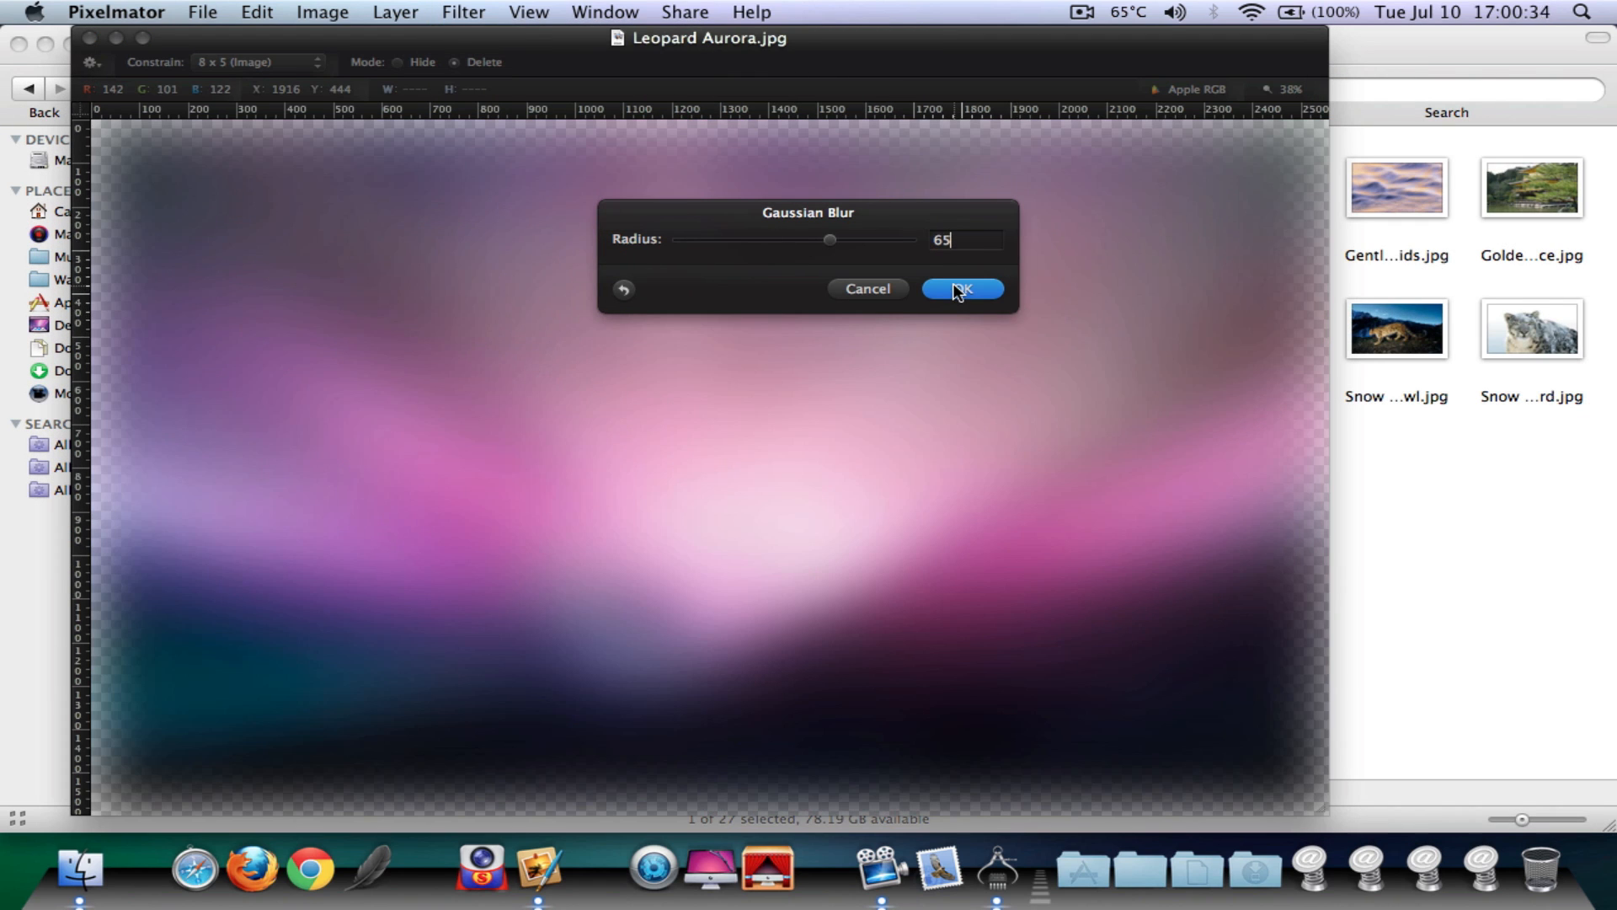
# - Apply the blur and crop away the transparent edges to 2038 by 1274 pixels
pyautogui.click(960, 288)
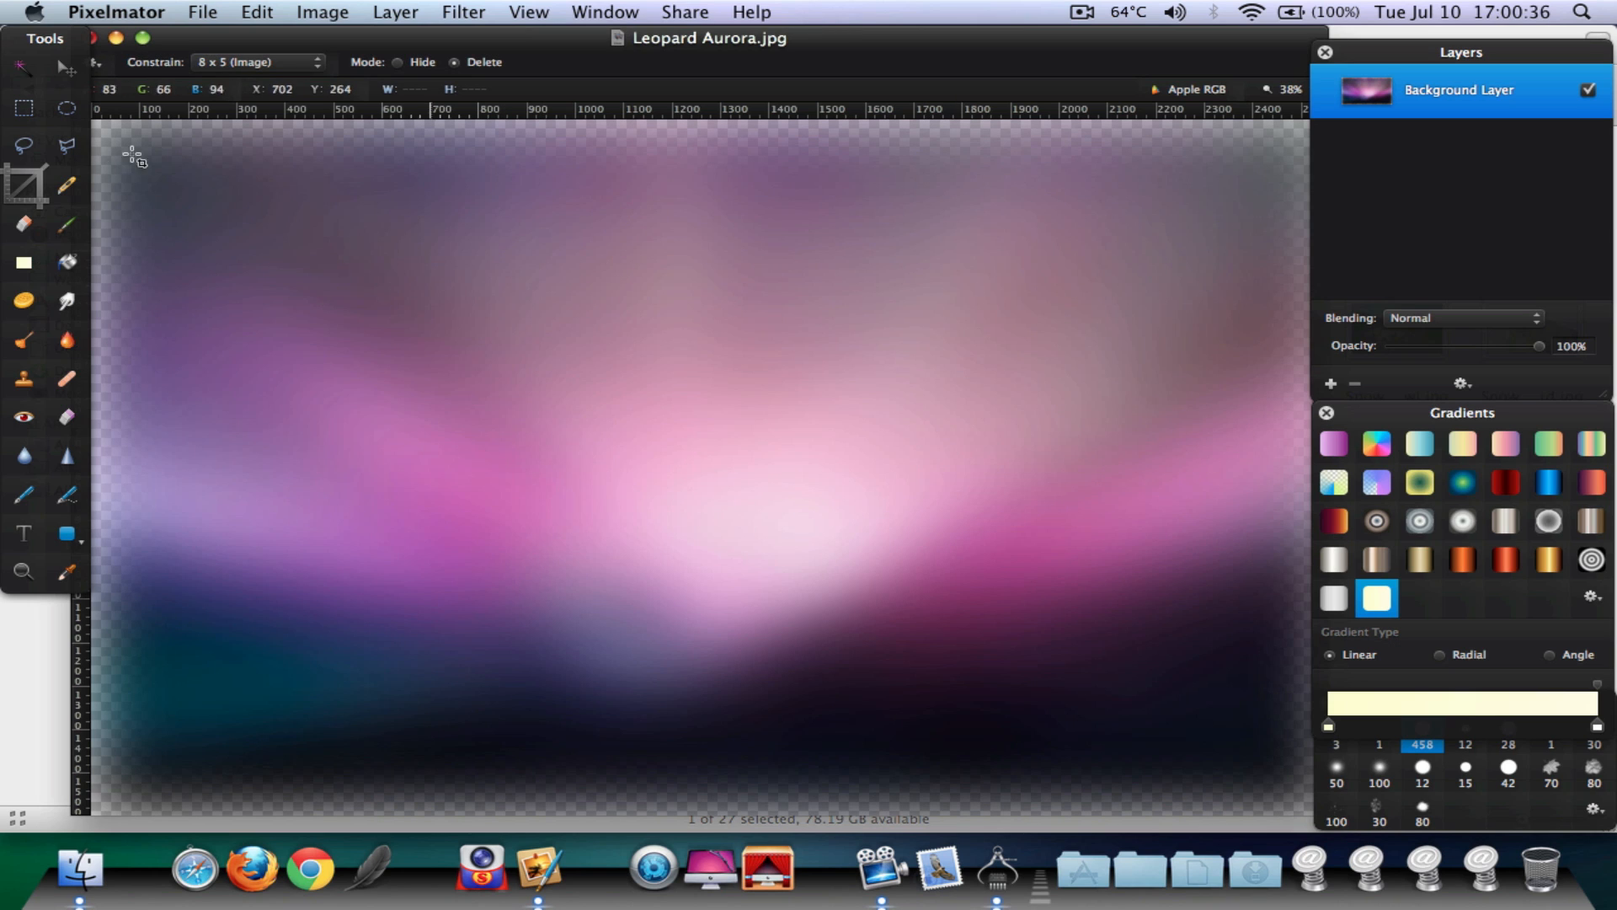
pyautogui.moveTo(168, 182)
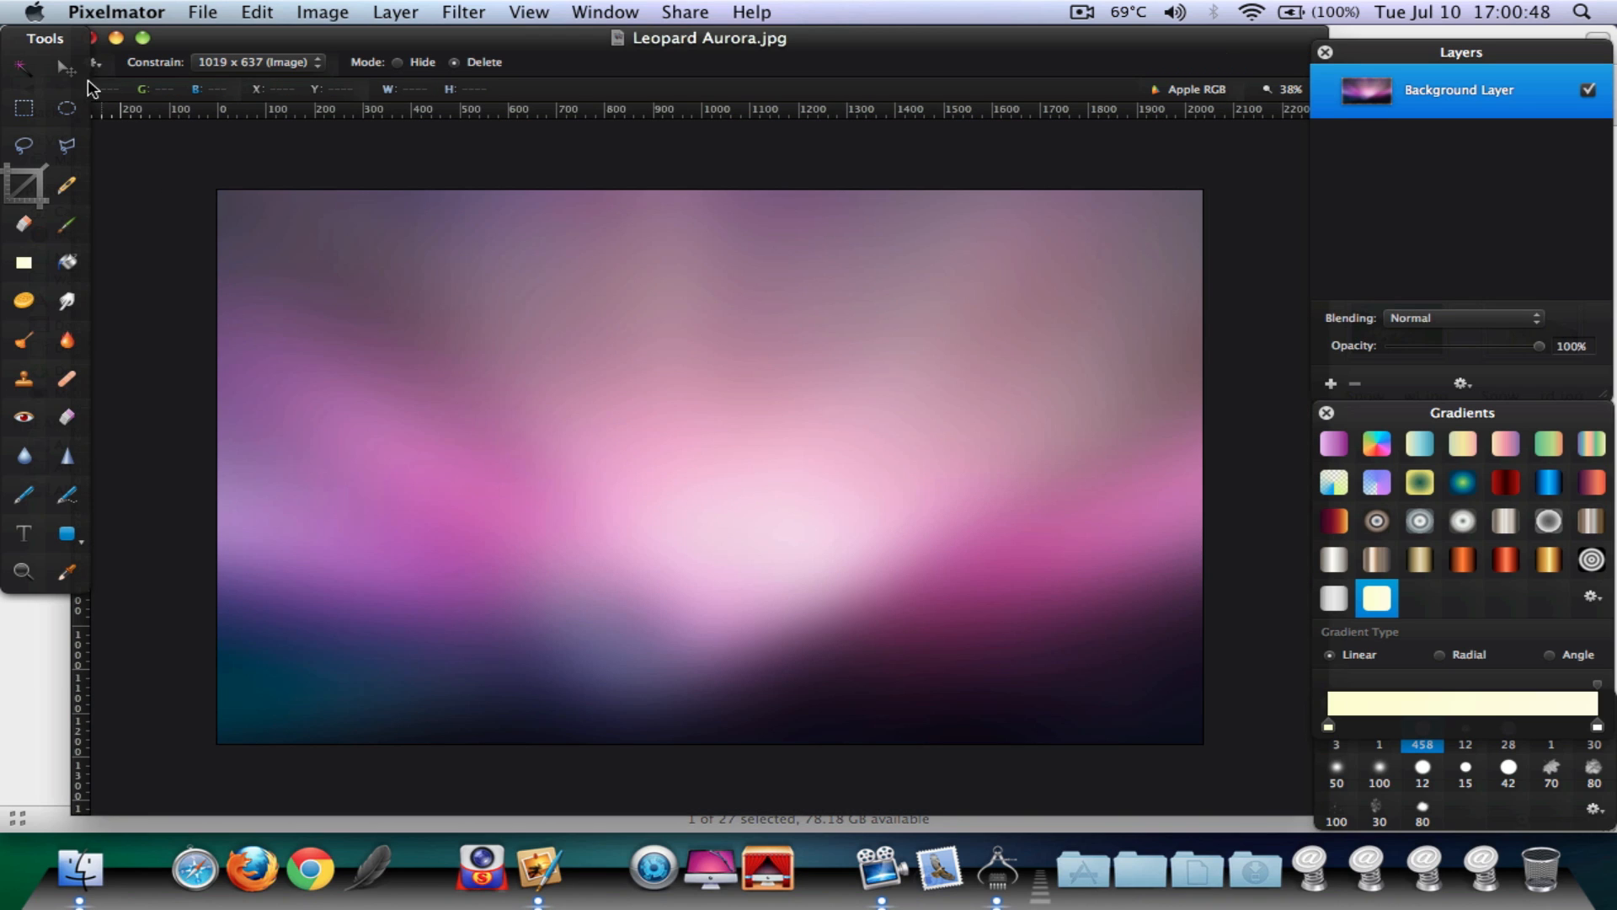
pyautogui.click(61, 66)
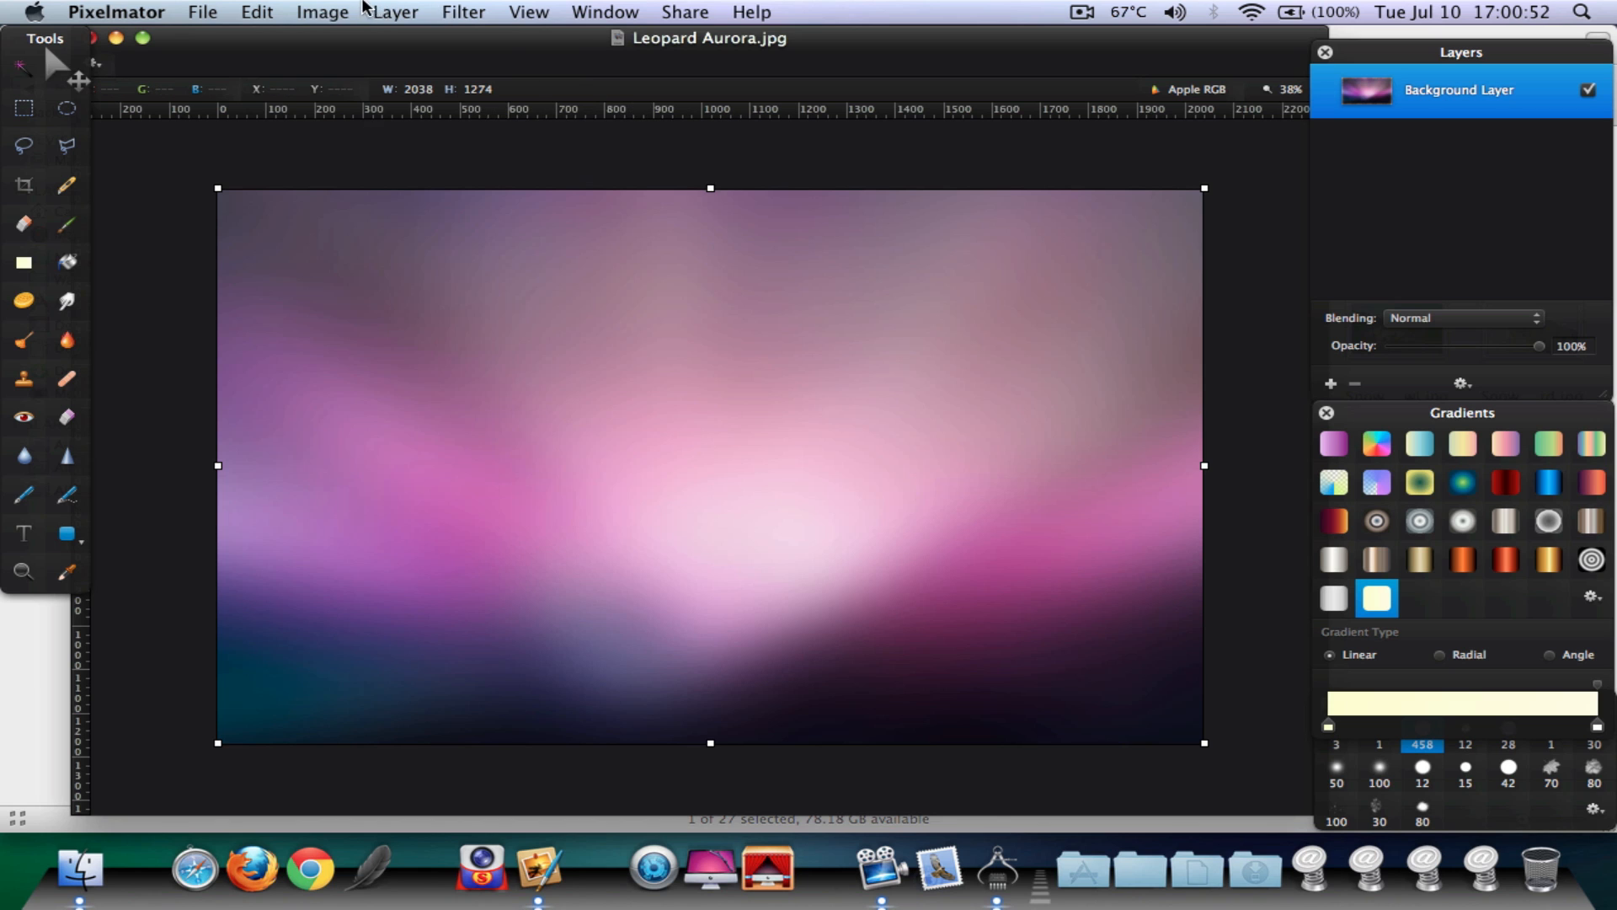
# - Bring up Hue and Saturation, move its window aside and begin rotating the hue
pyautogui.click(322, 12)
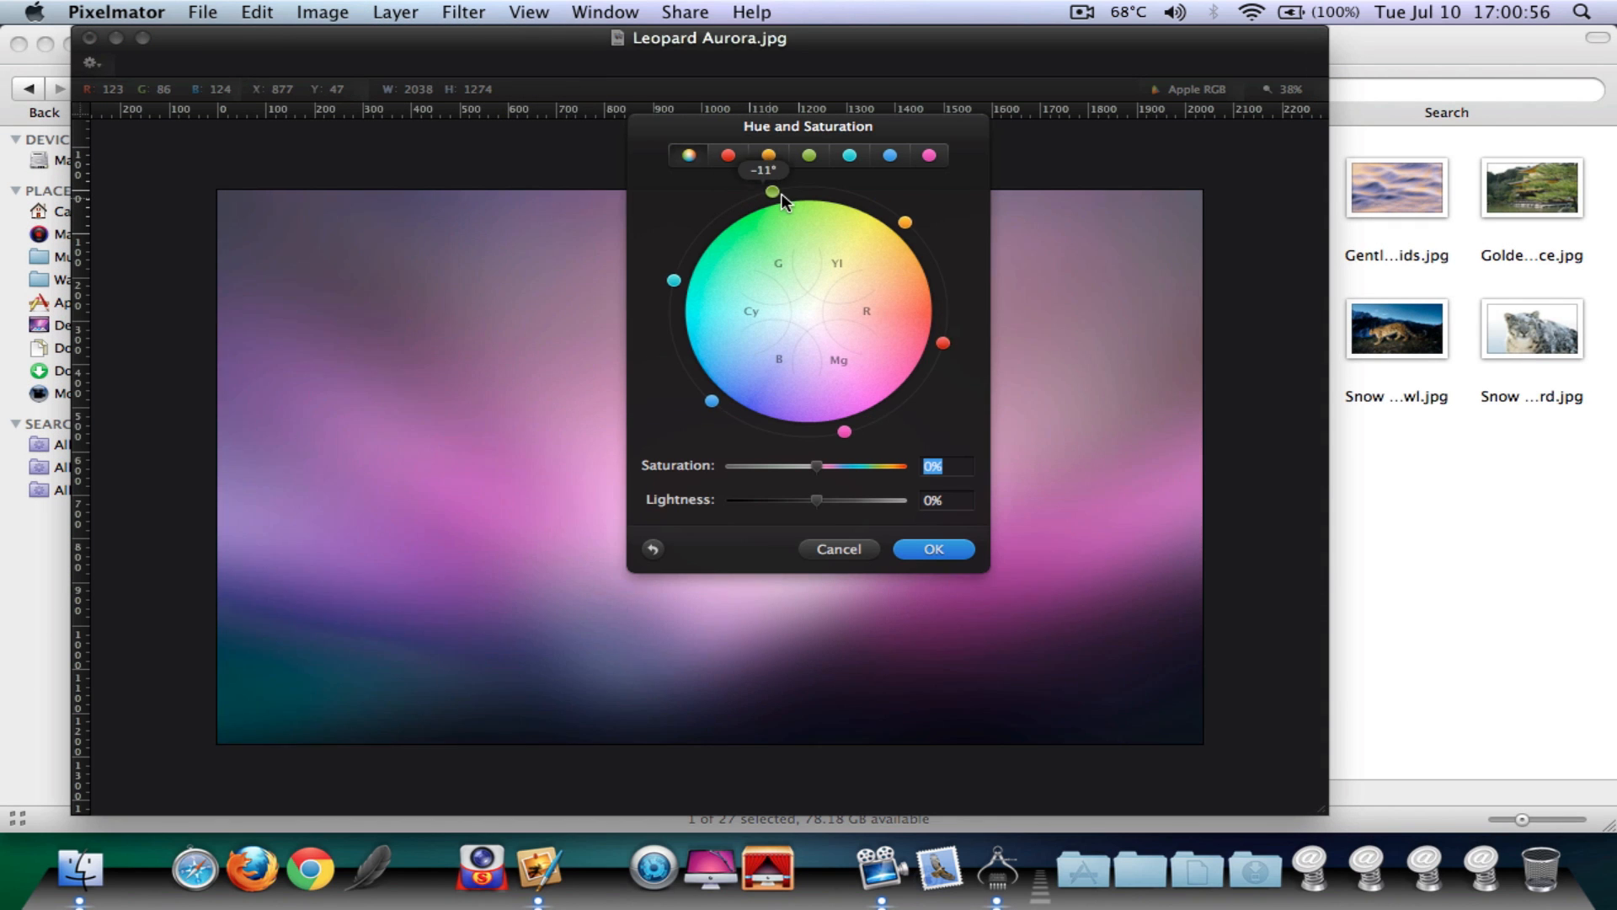
pyautogui.moveTo(771, 190); pyautogui.dragTo(840, 190)
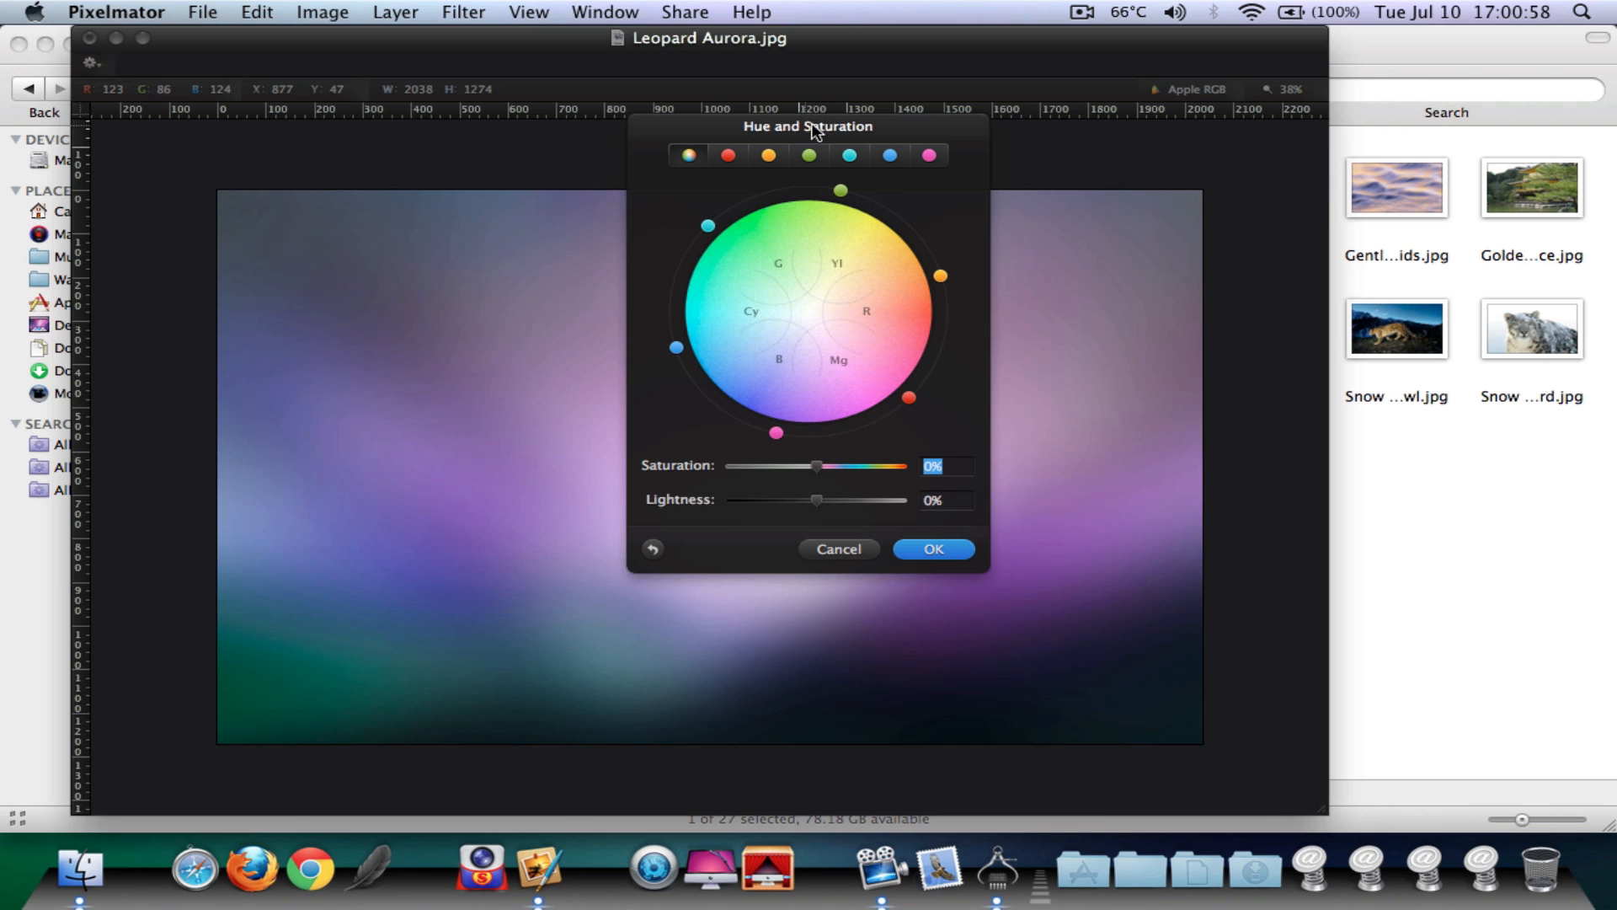
pyautogui.moveTo(807, 126); pyautogui.dragTo(1287, 64)
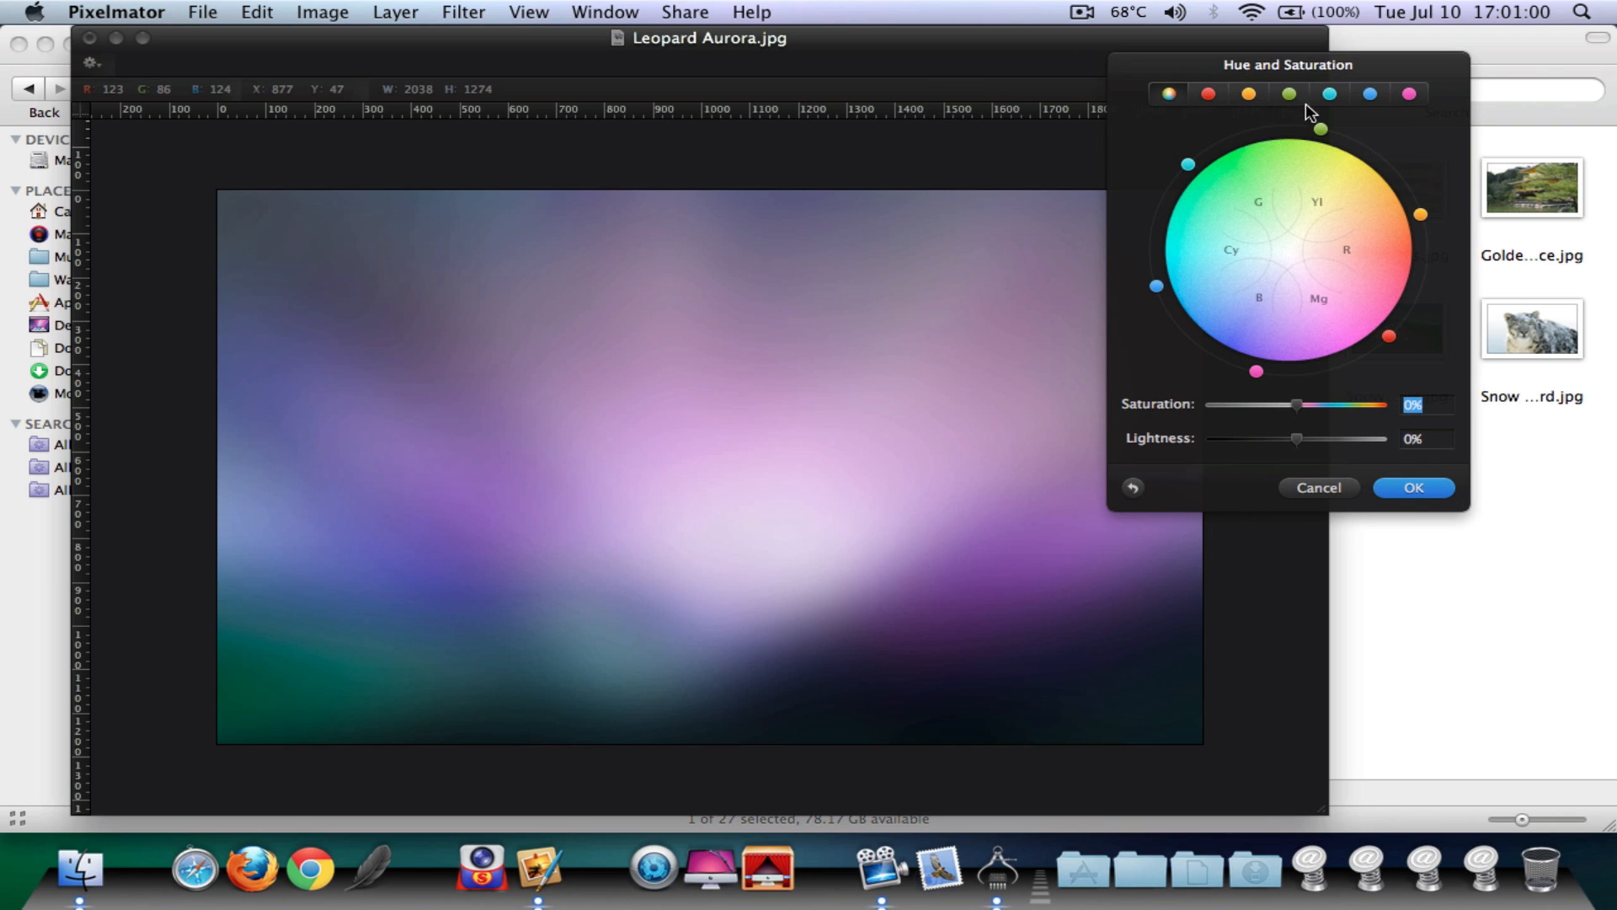
pyautogui.moveTo(1321, 126); pyautogui.dragTo(1329, 132)
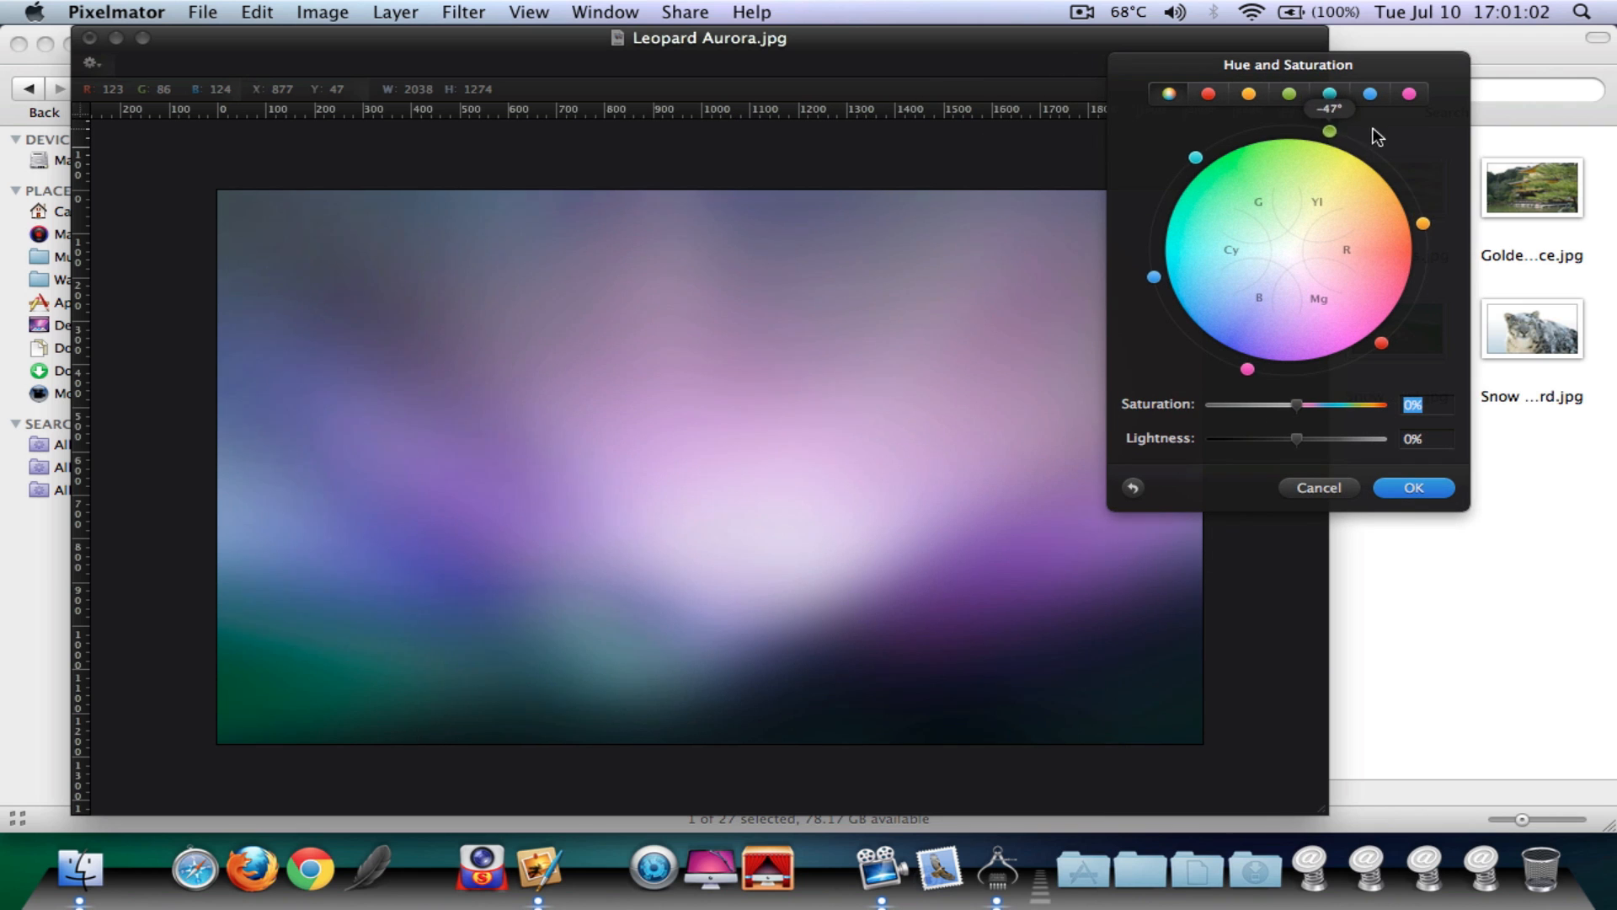
# - Rotate the hue wheel until the aurora's greens settle on teal-green tones
pyautogui.moveTo(1376, 137); pyautogui.dragTo(1371, 251)
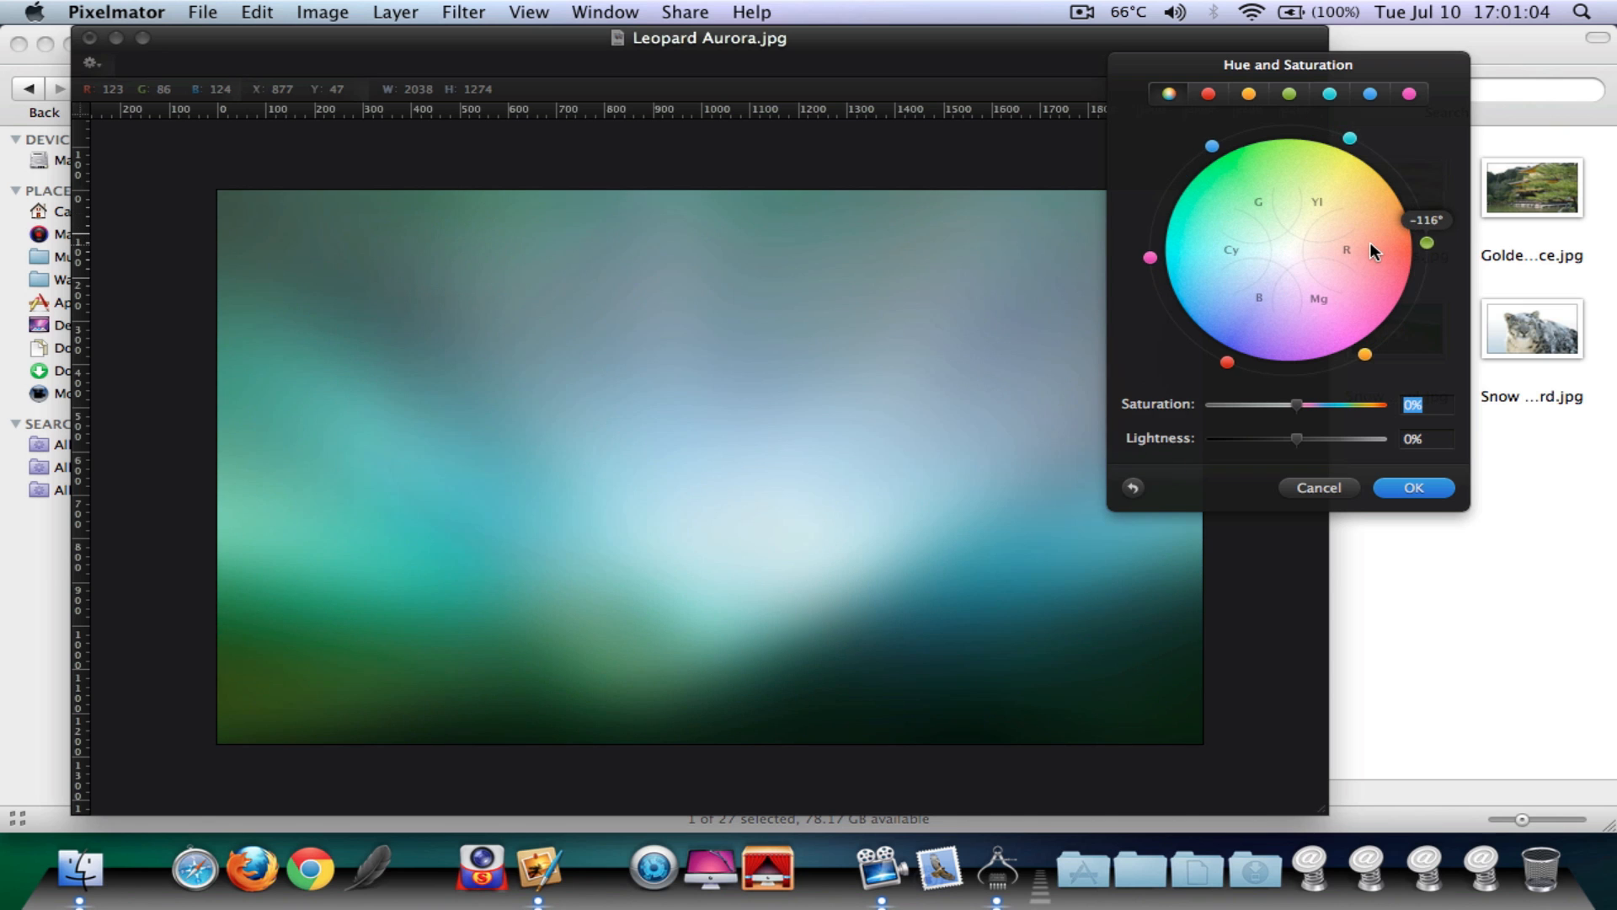
pyautogui.moveTo(1371, 251); pyautogui.dragTo(1341, 338)
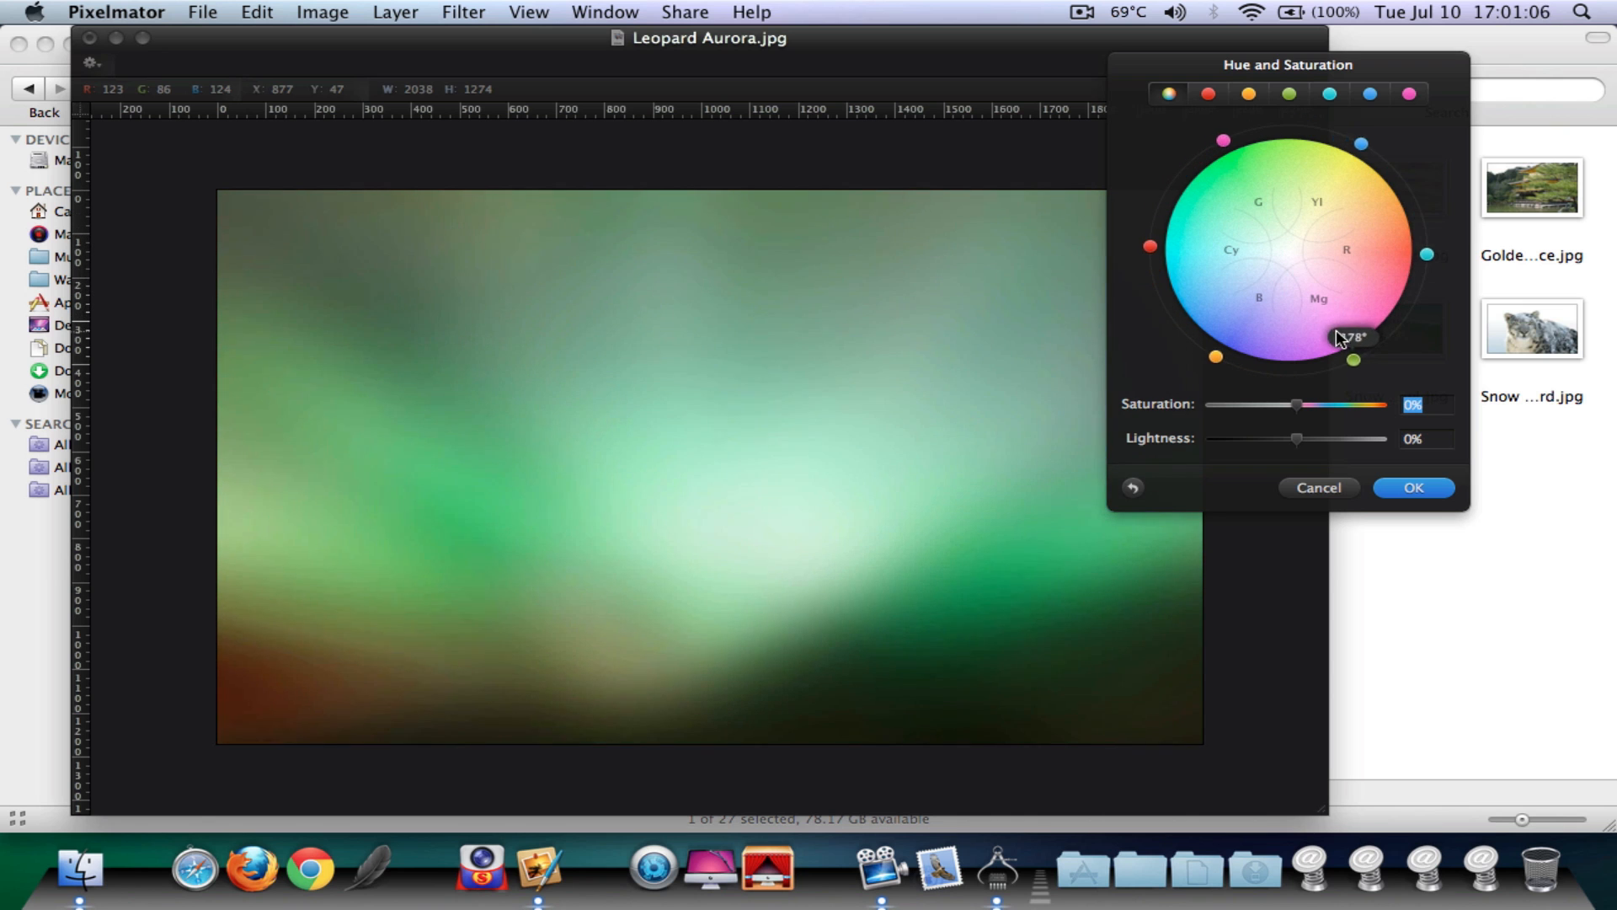
pyautogui.moveTo(1346, 337); pyautogui.dragTo(1366, 310)
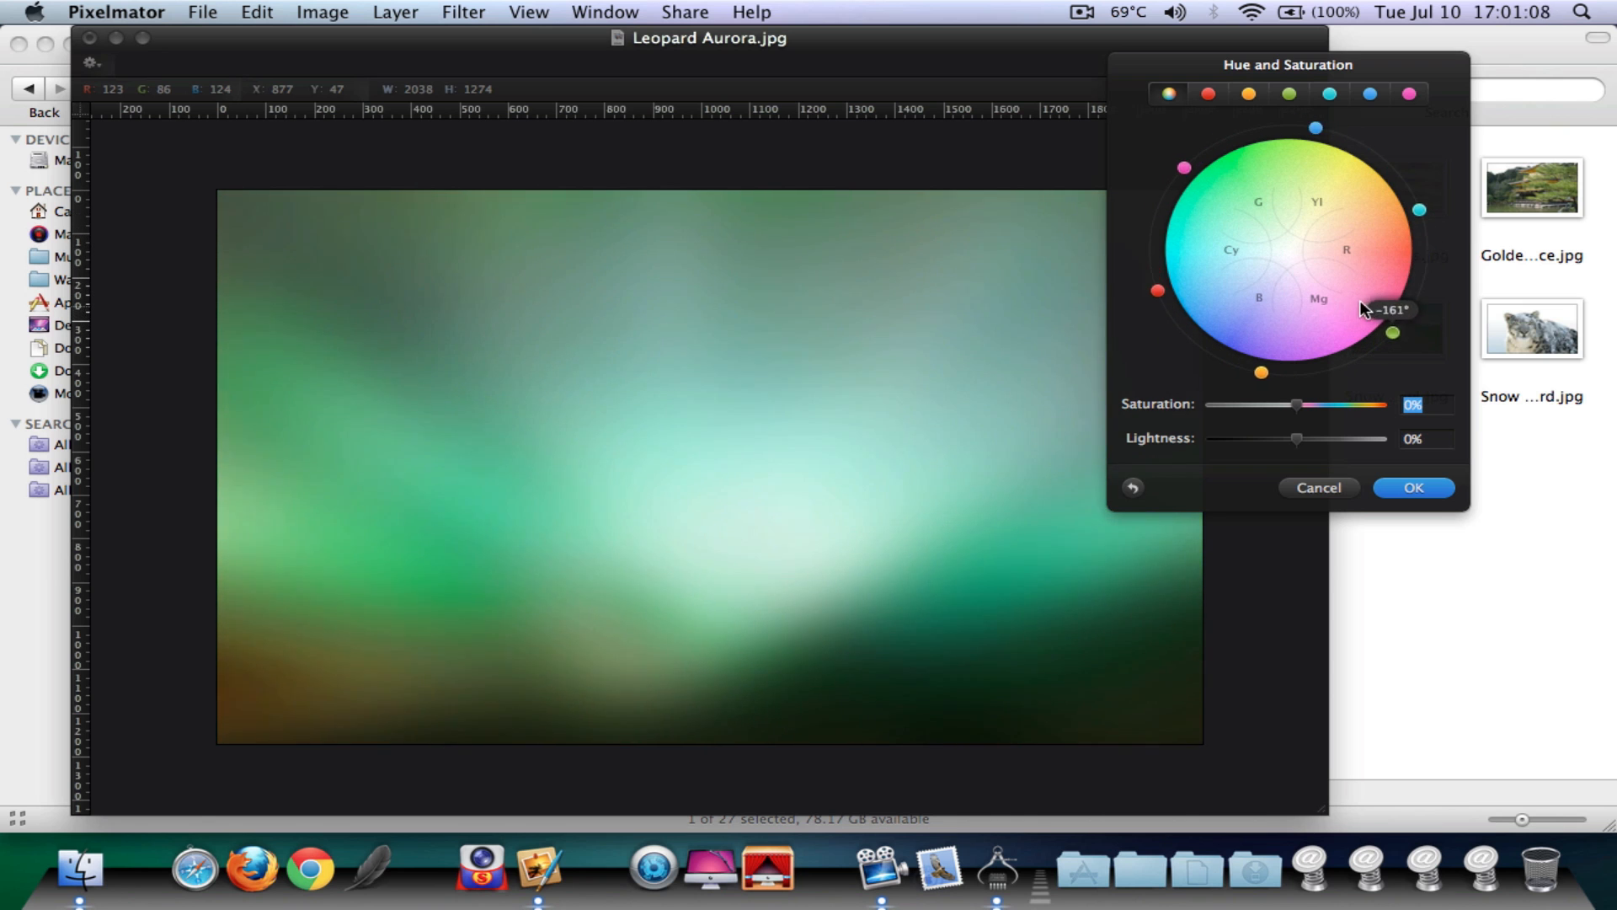
pyautogui.moveTo(1366, 310); pyautogui.dragTo(1393, 281)
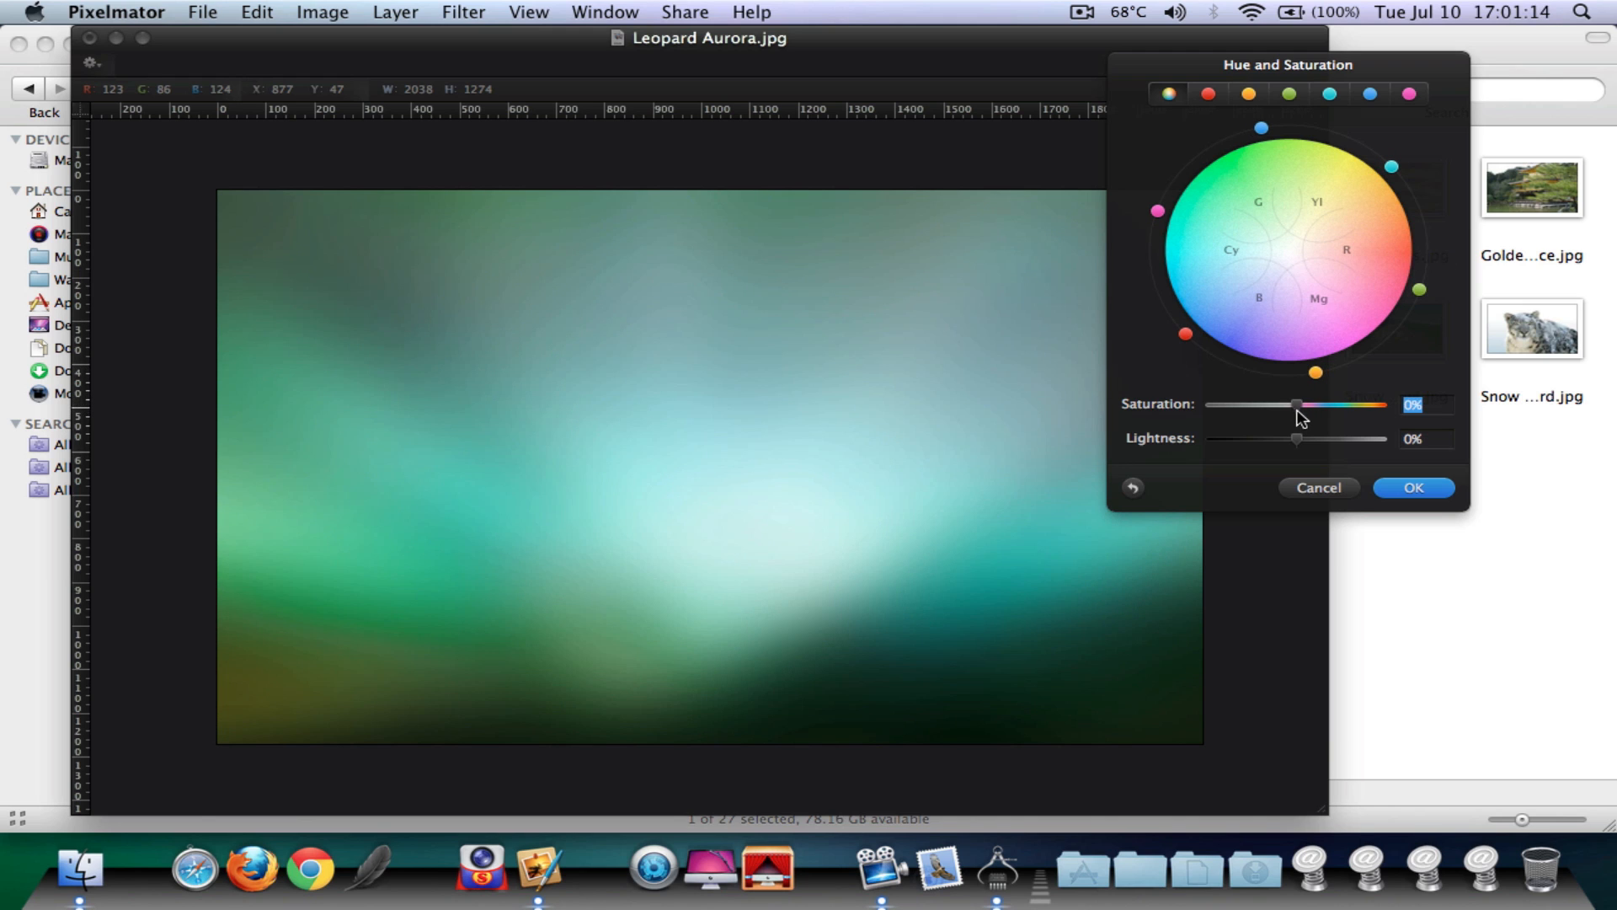
# - Try saturation from maximum down to grayscale, then return it to 0%
pyautogui.moveTo(1297, 405); pyautogui.dragTo(1276, 404)
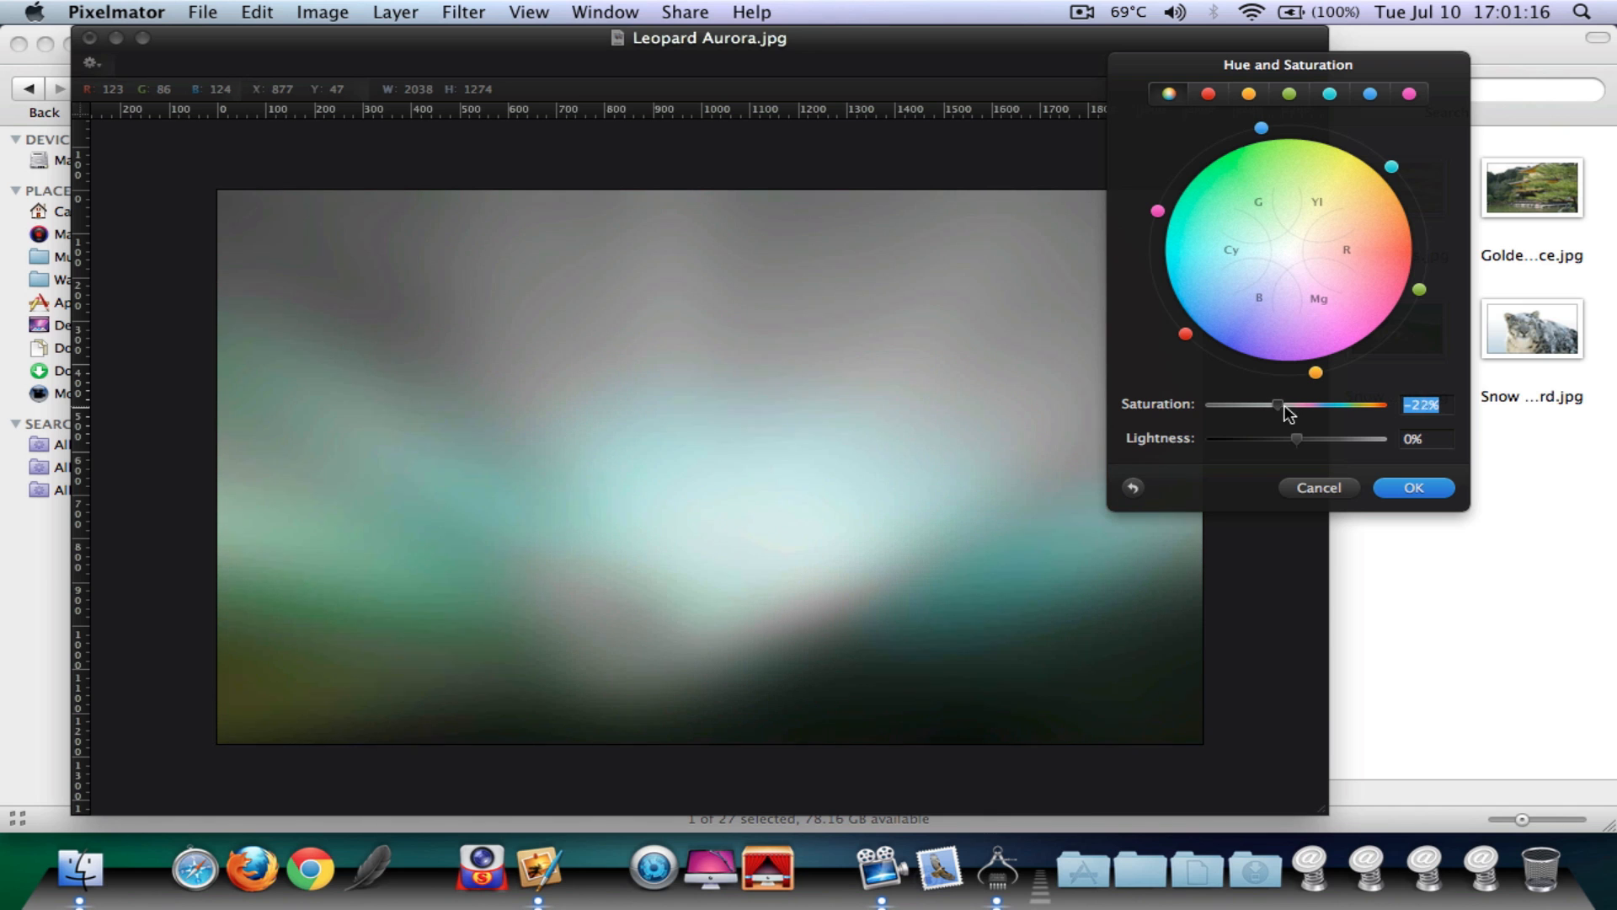
pyautogui.moveTo(1277, 406); pyautogui.dragTo(1312, 406)
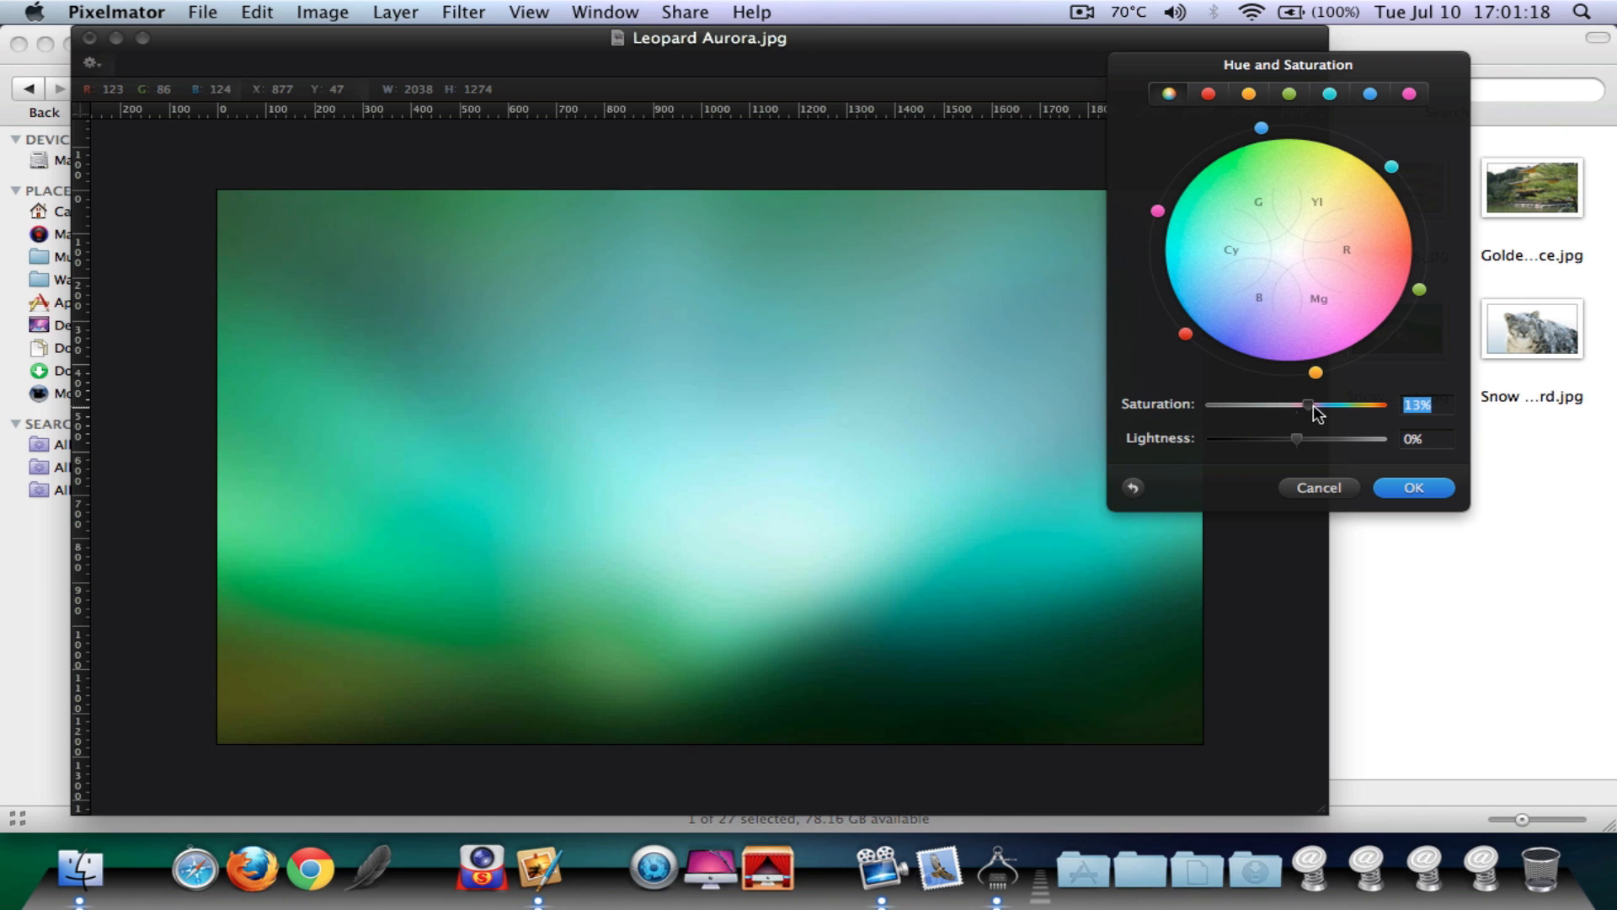
pyautogui.moveTo(1311, 404); pyautogui.dragTo(1381, 405)
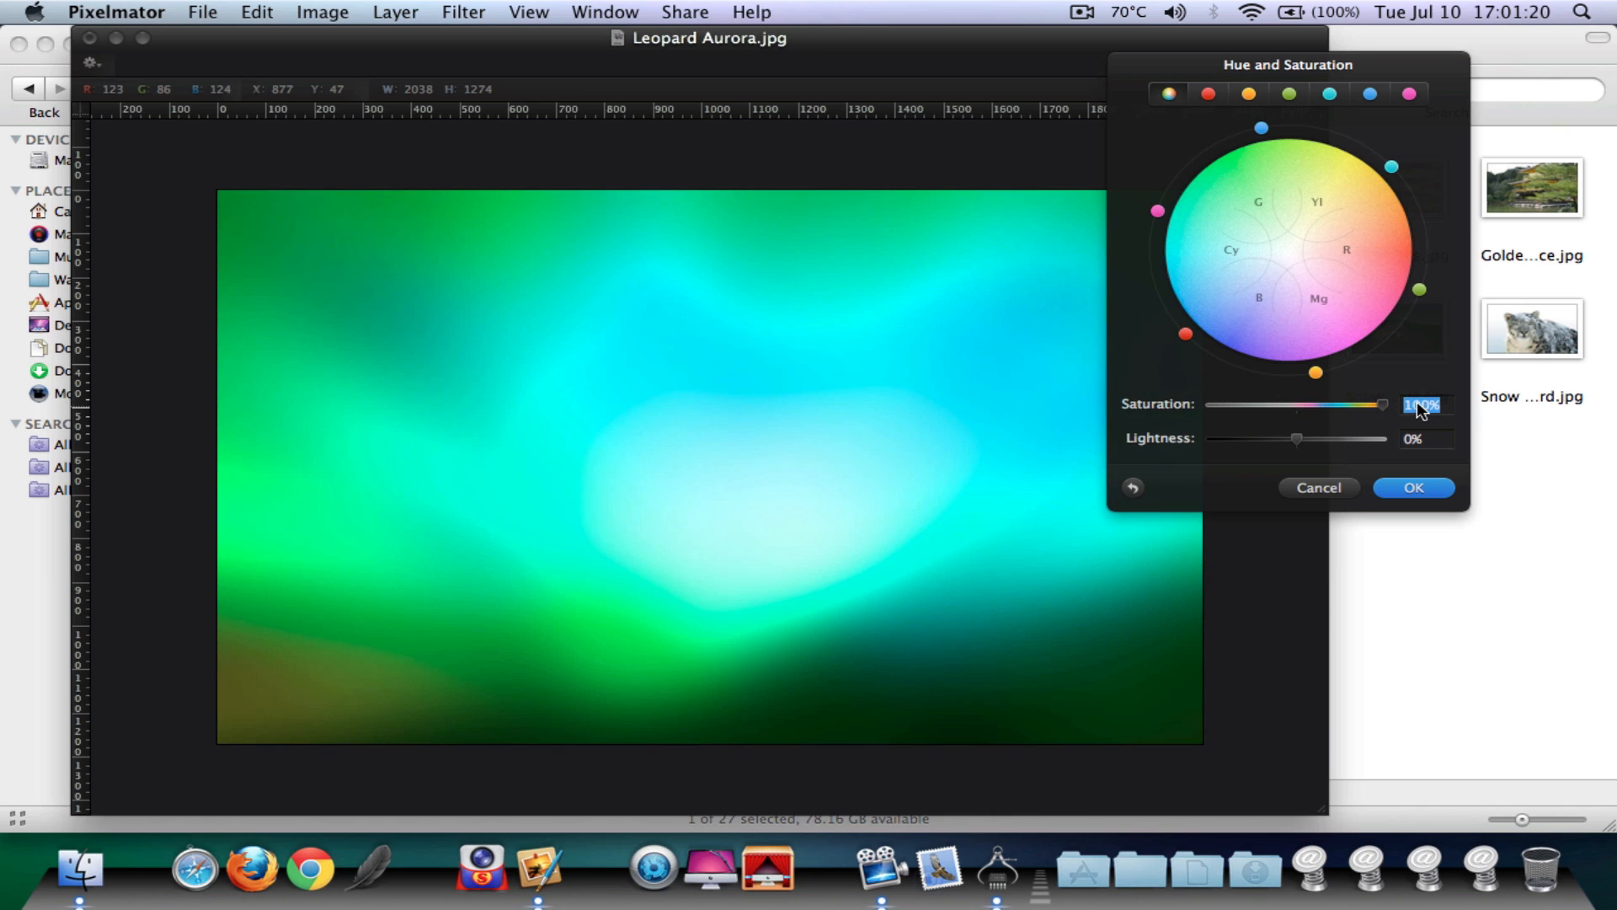
pyautogui.moveTo(1381, 405); pyautogui.dragTo(1363, 404)
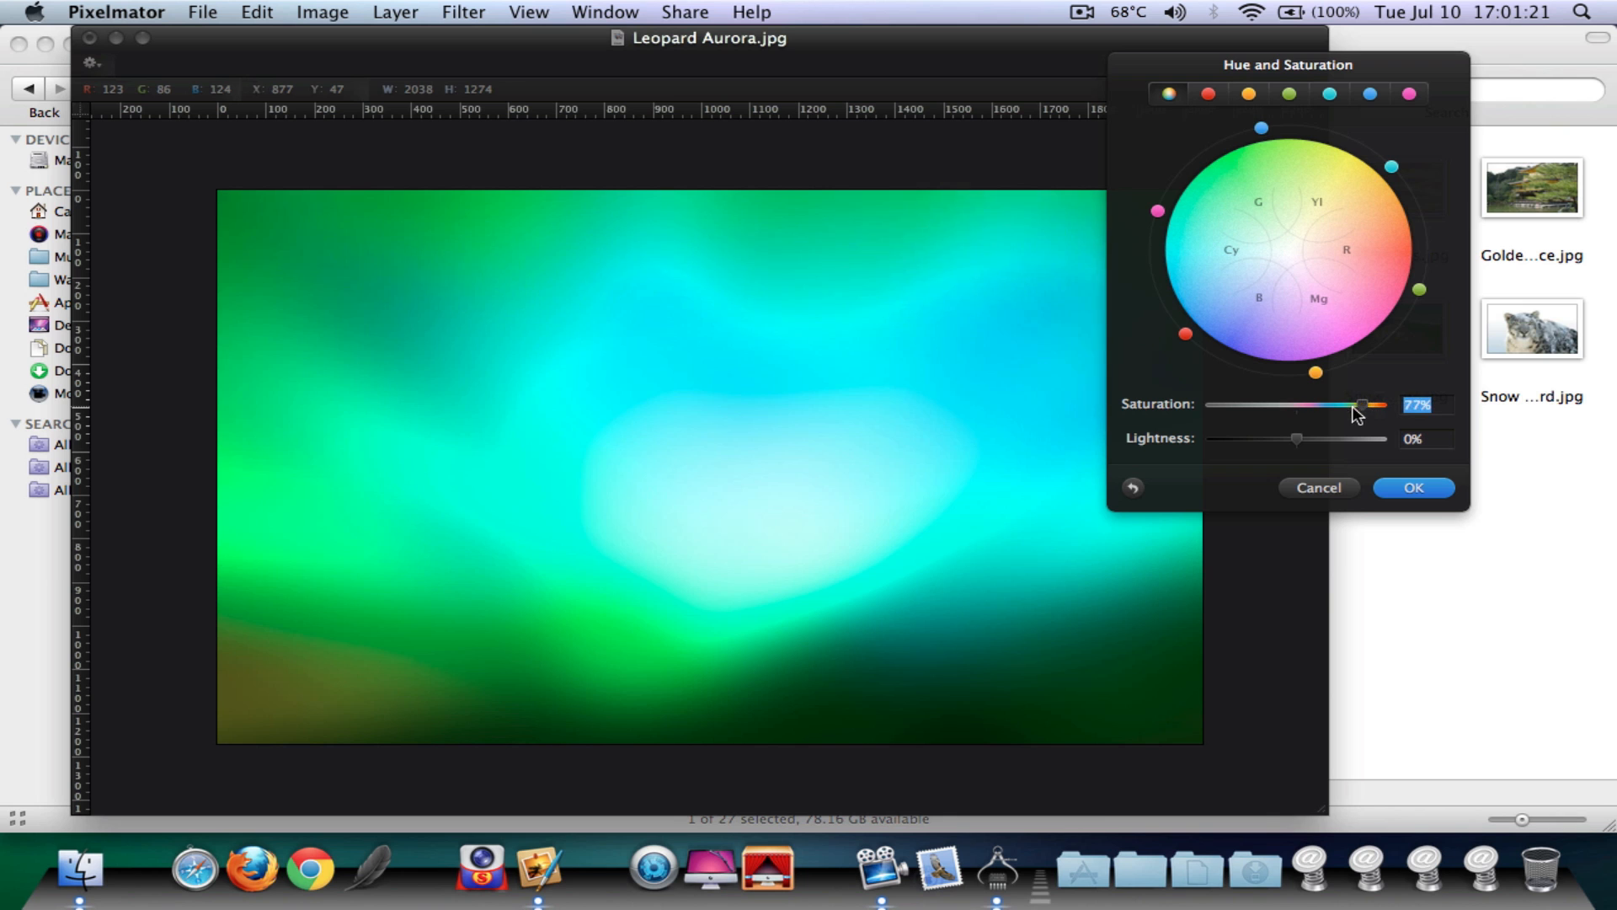
pyautogui.moveTo(1361, 404); pyautogui.dragTo(1329, 404)
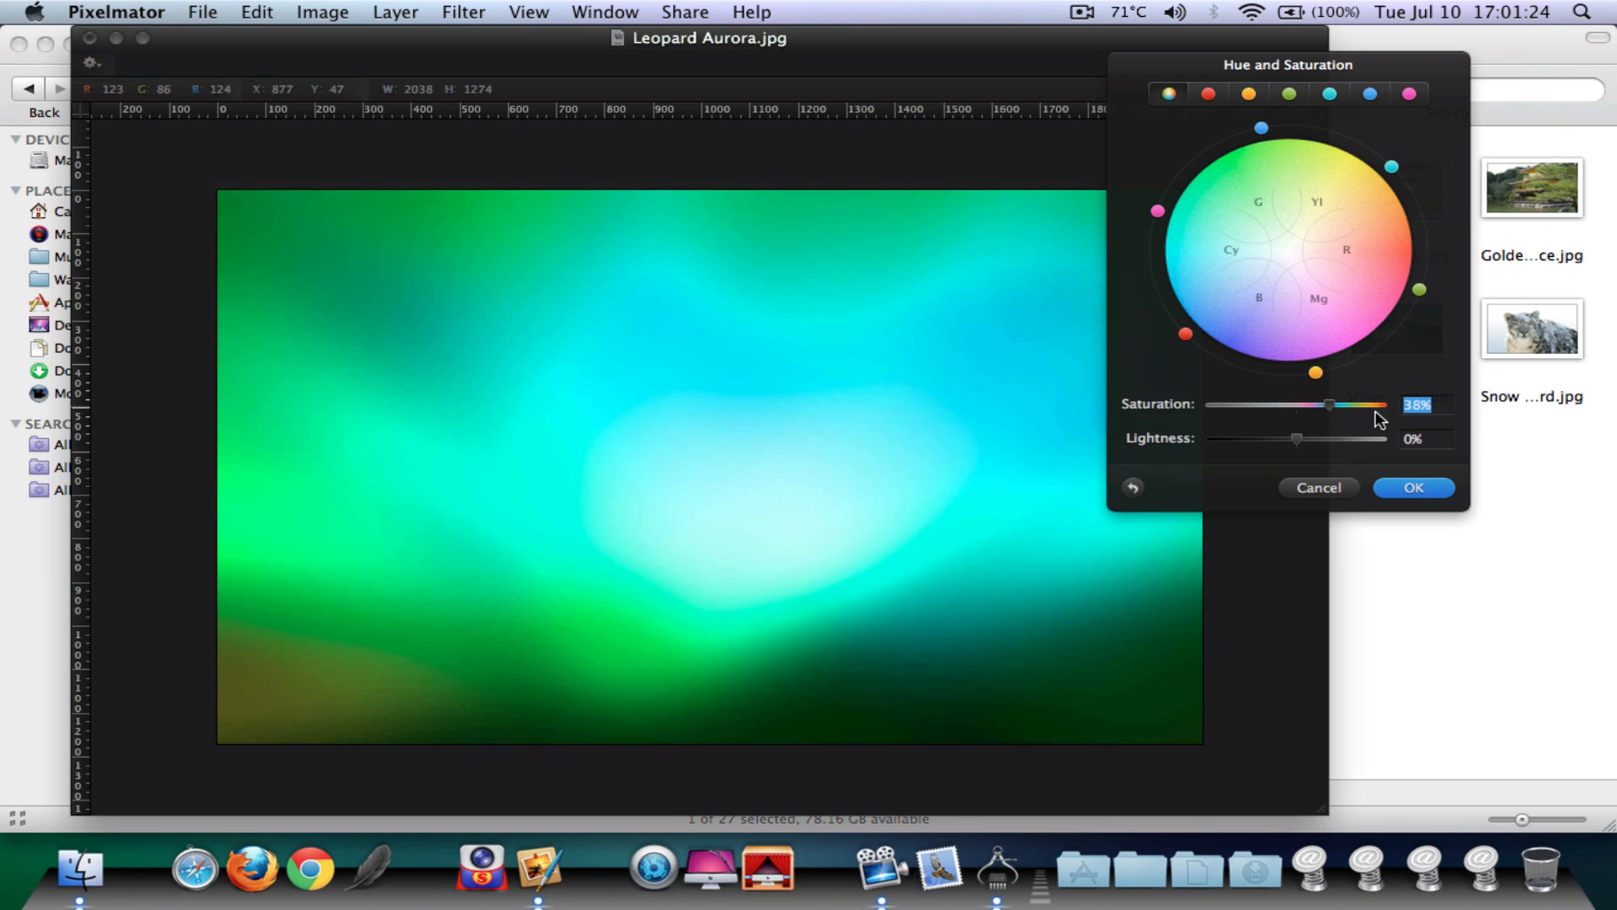
pyautogui.moveTo(1329, 404); pyautogui.dragTo(1301, 405)
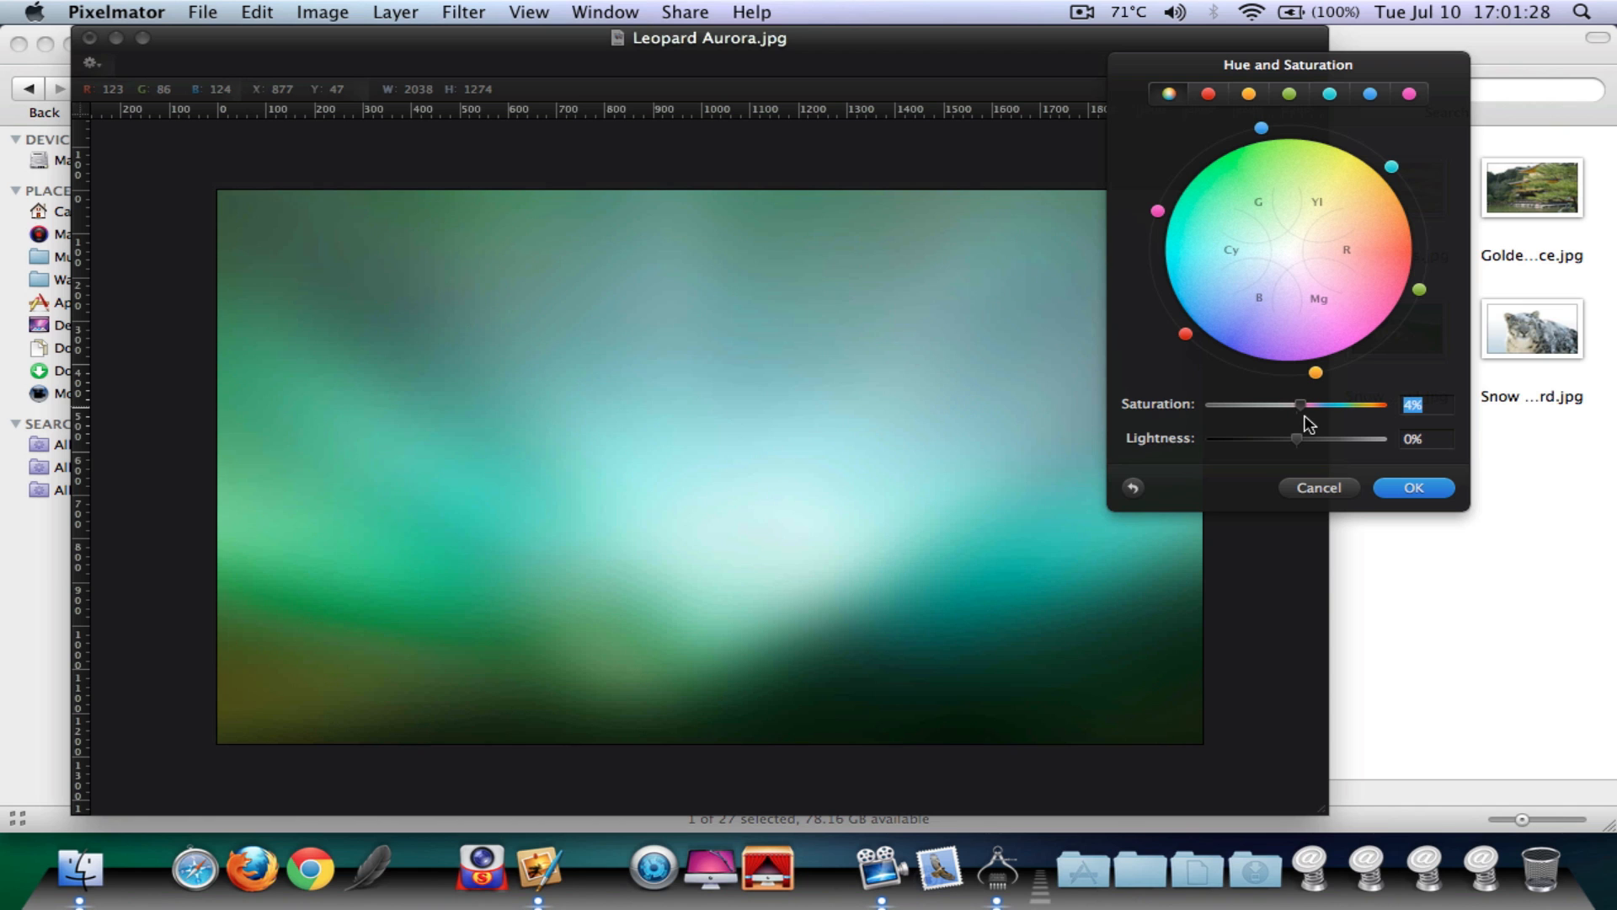
pyautogui.moveTo(1297, 404); pyautogui.dragTo(1206, 404)
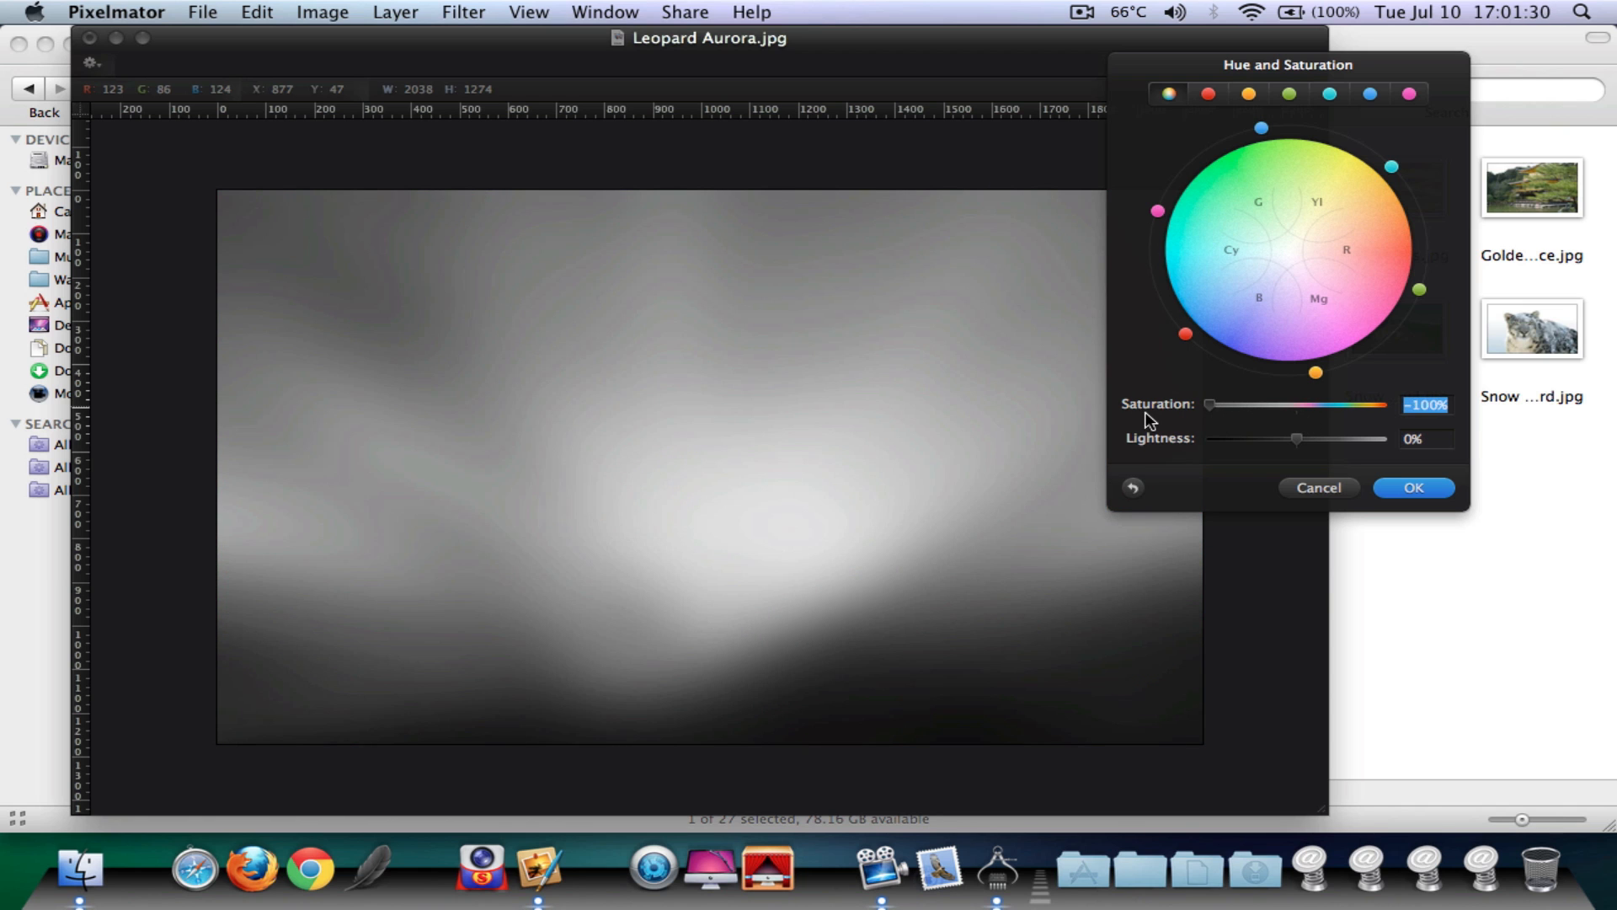
pyautogui.moveTo(1206, 404); pyautogui.dragTo(1302, 404)
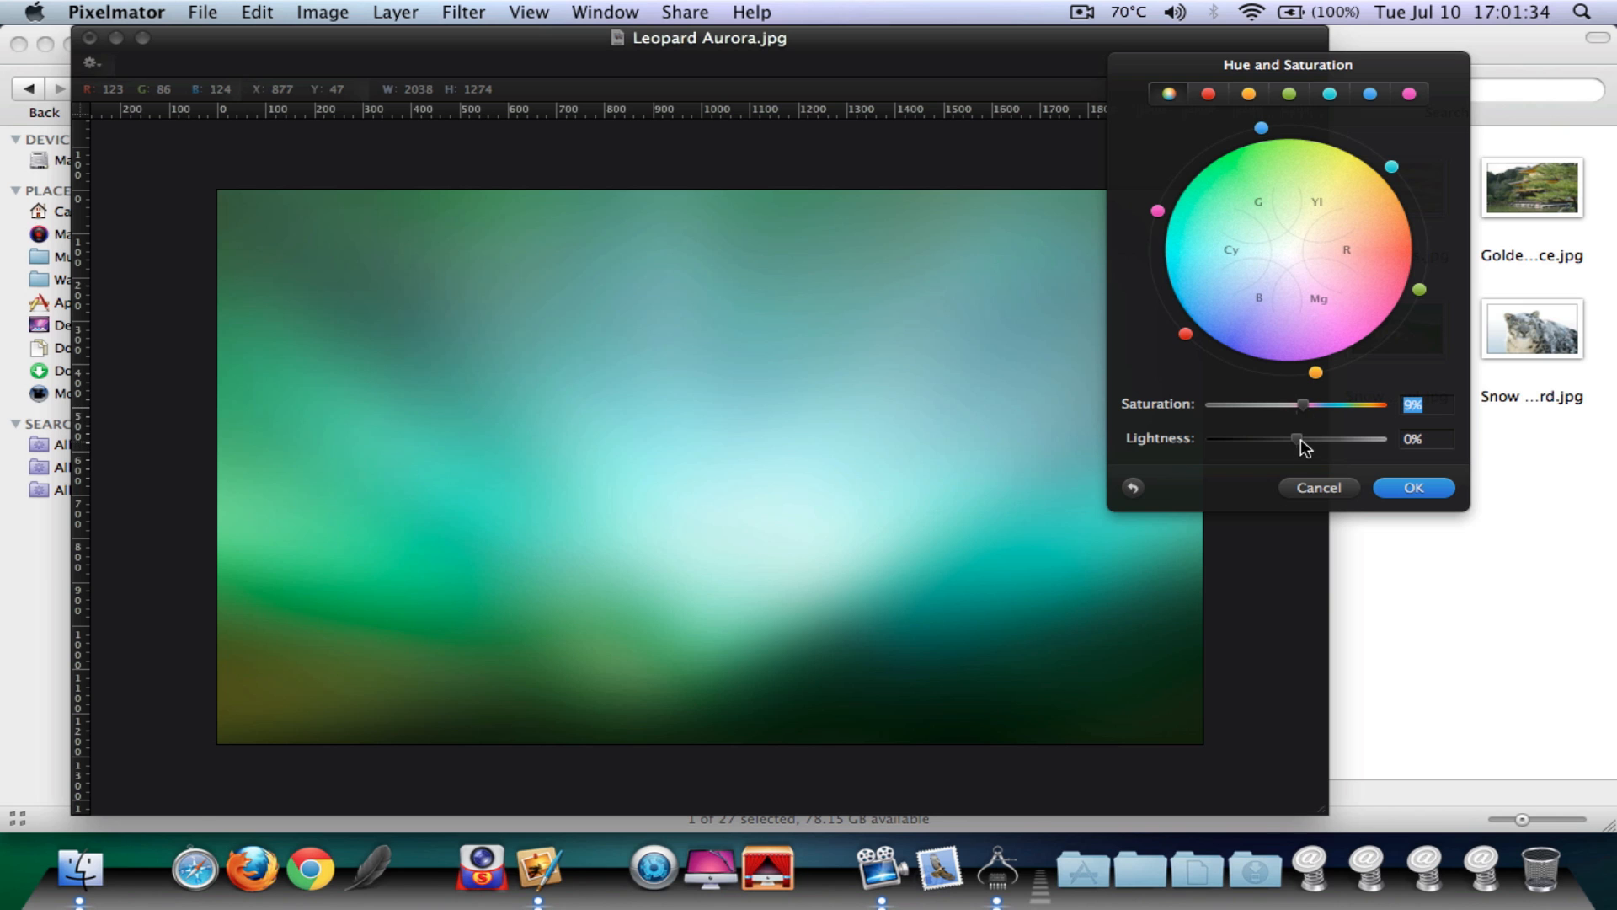
# - Nudge lightness darker, then settle it at about 1%
pyautogui.moveTo(1297, 440); pyautogui.dragTo(1287, 440)
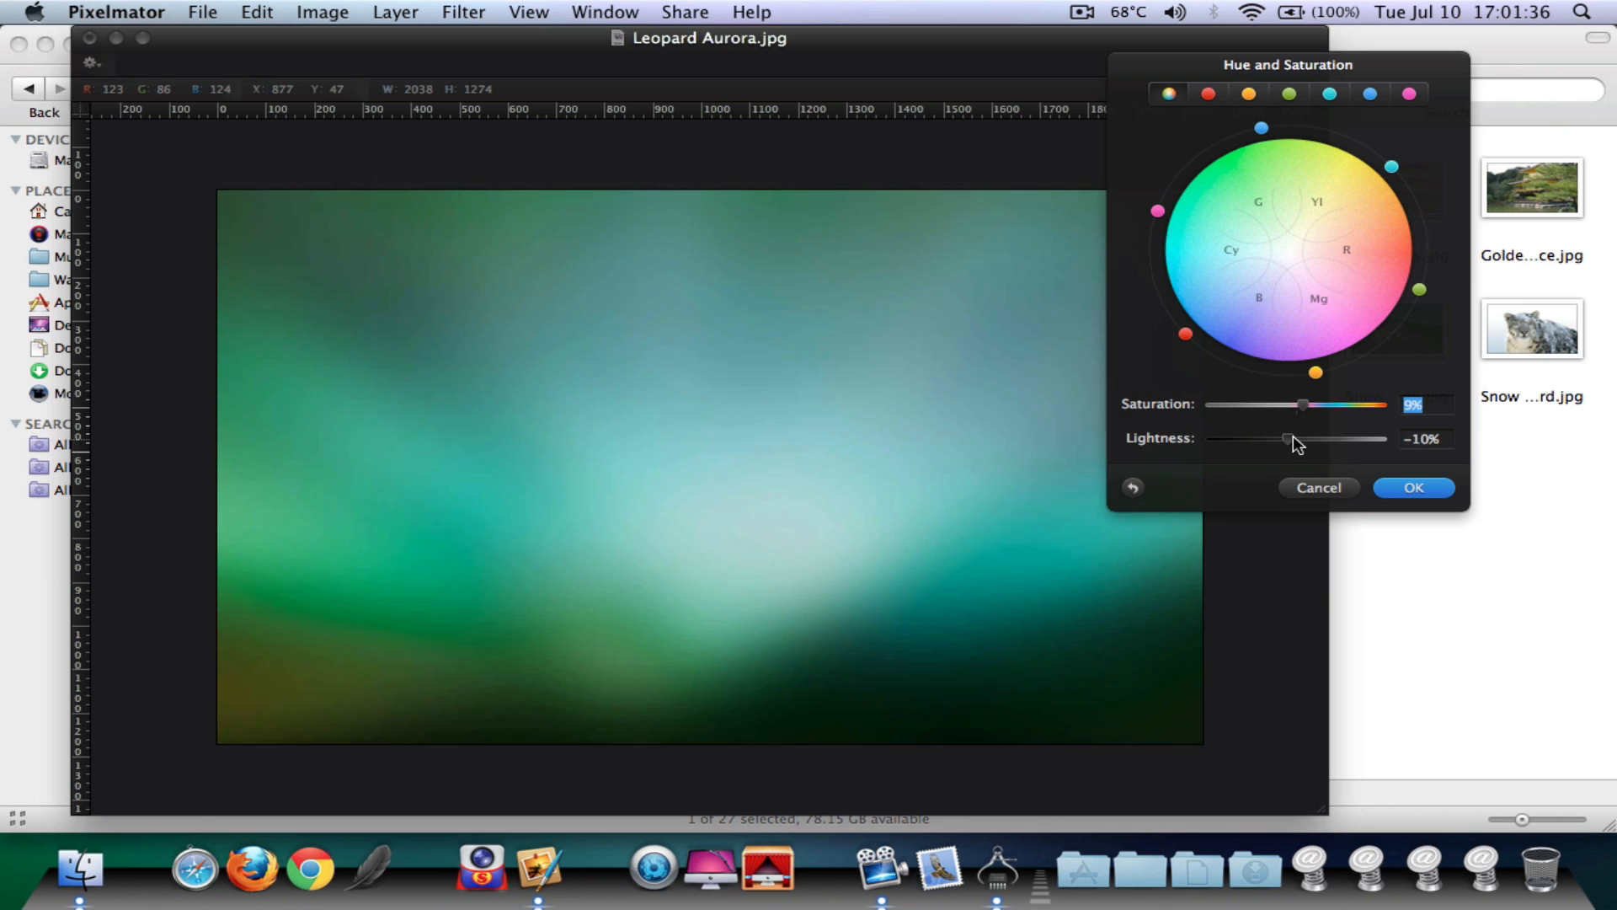
pyautogui.moveTo(1285, 438); pyautogui.dragTo(1297, 438)
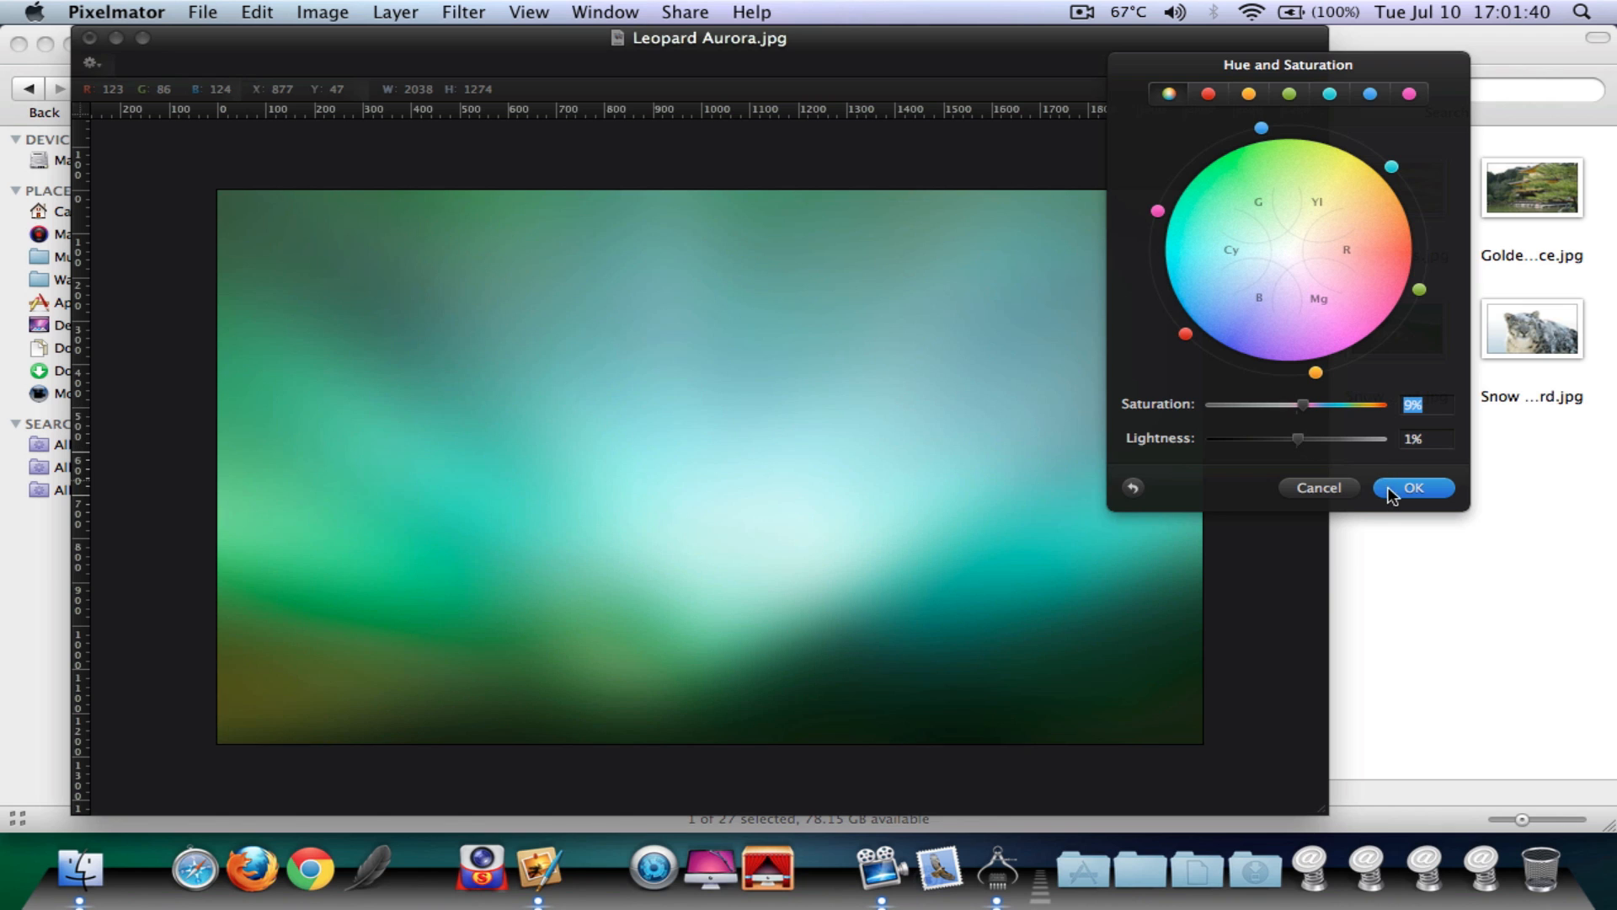
# - Apply the hue and saturation adjustment and start an export
pyautogui.click(1427, 486)
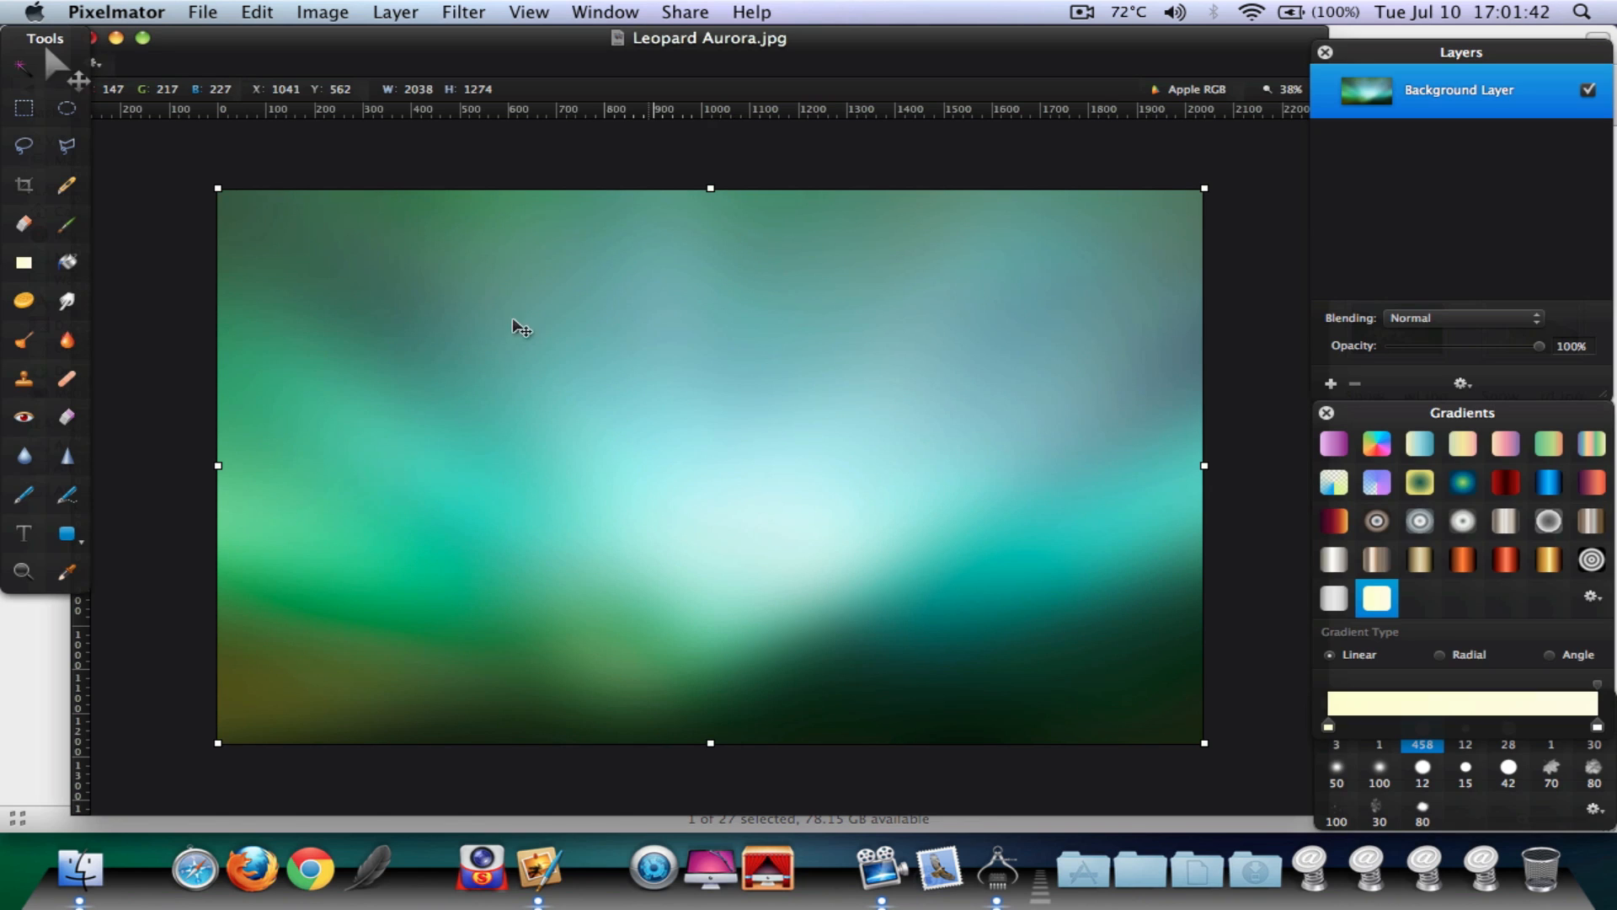
pyautogui.click(202, 12)
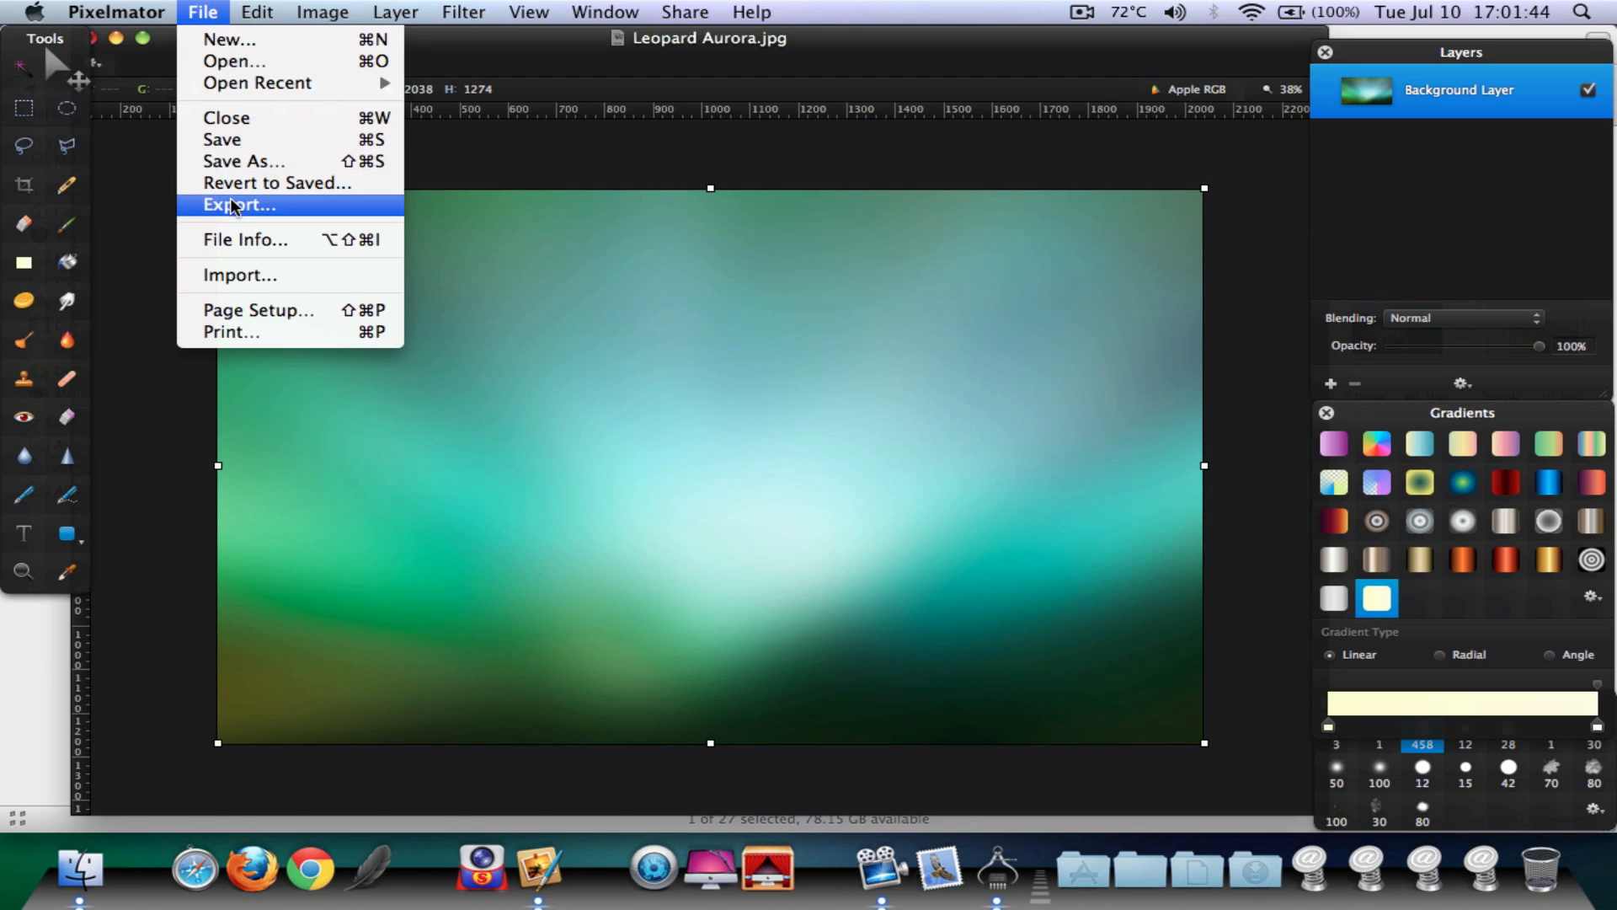
pyautogui.click(239, 204)
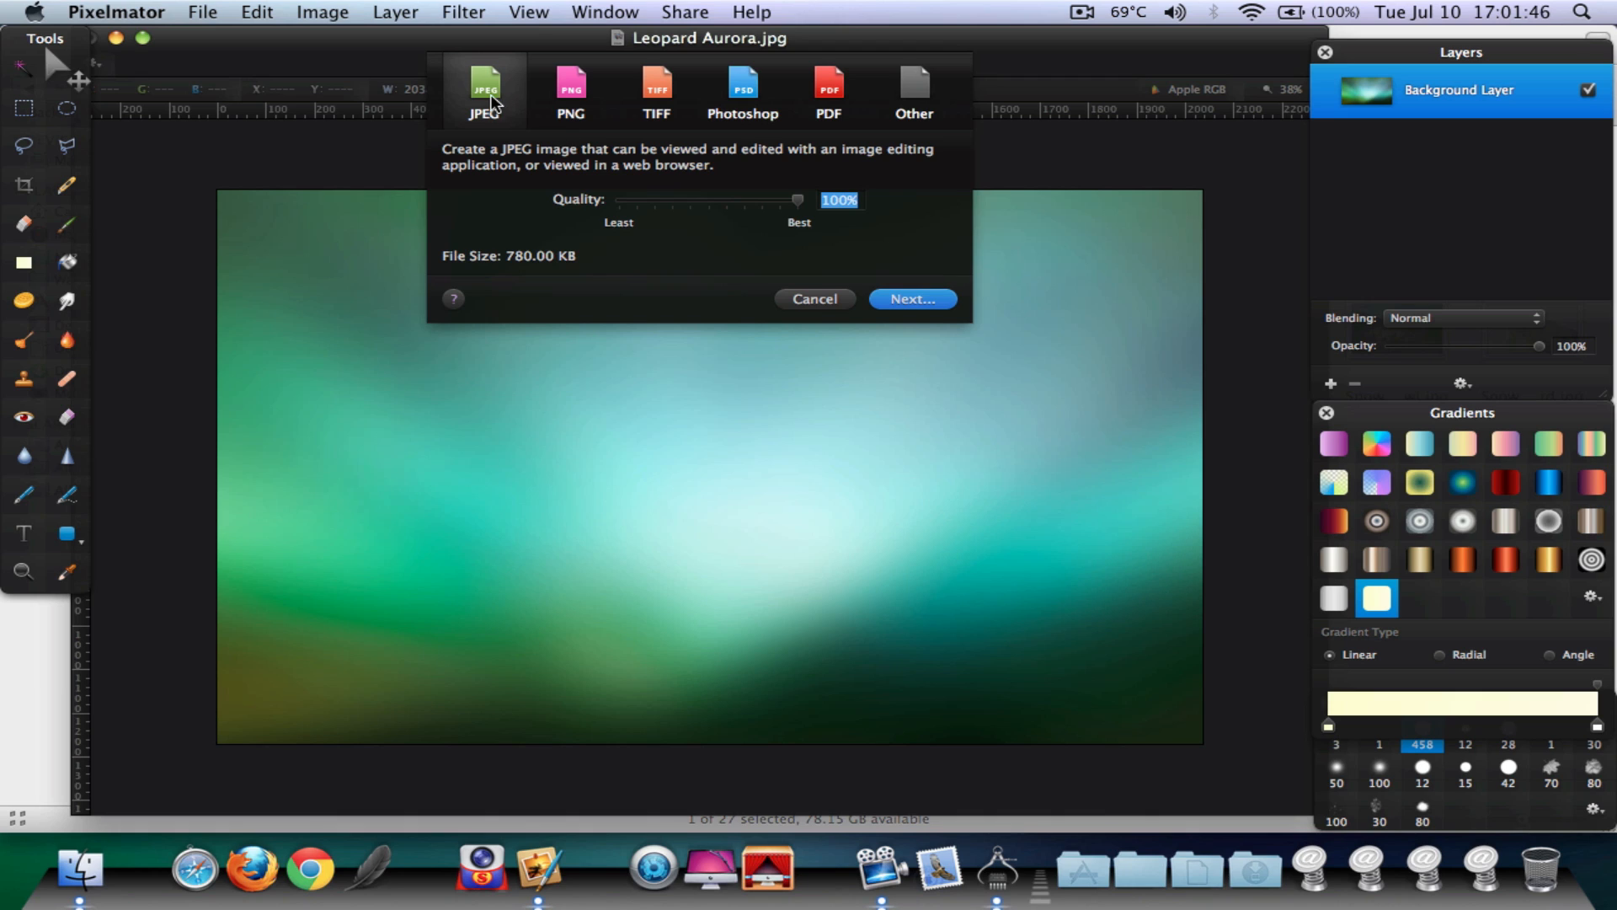
pyautogui.moveTo(965, 245)
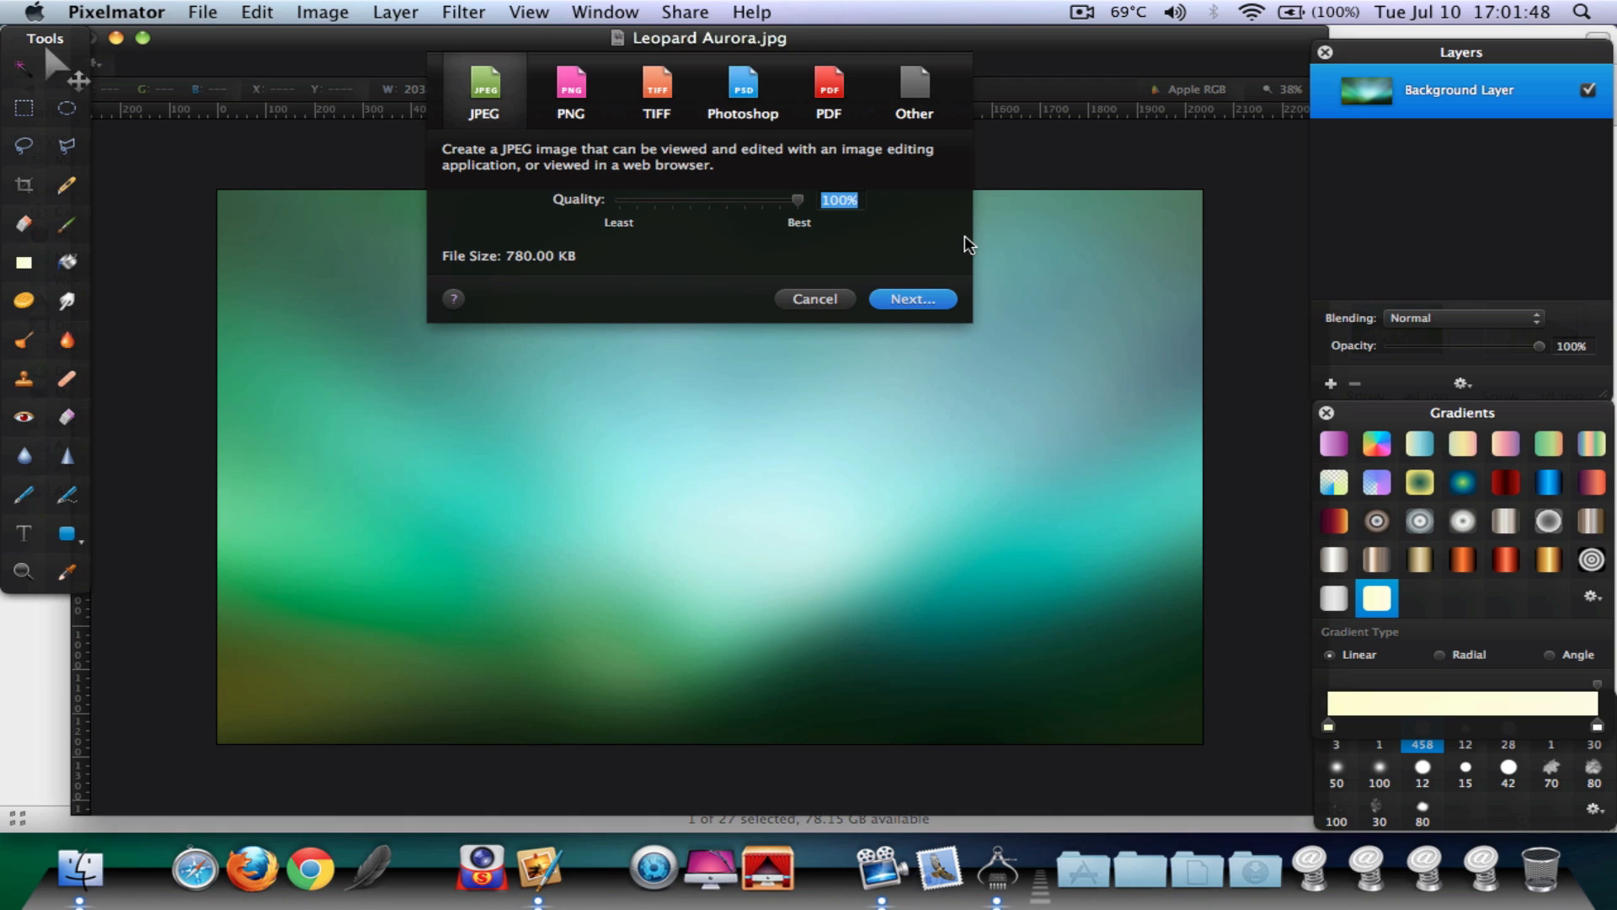
pyautogui.moveTo(901, 288)
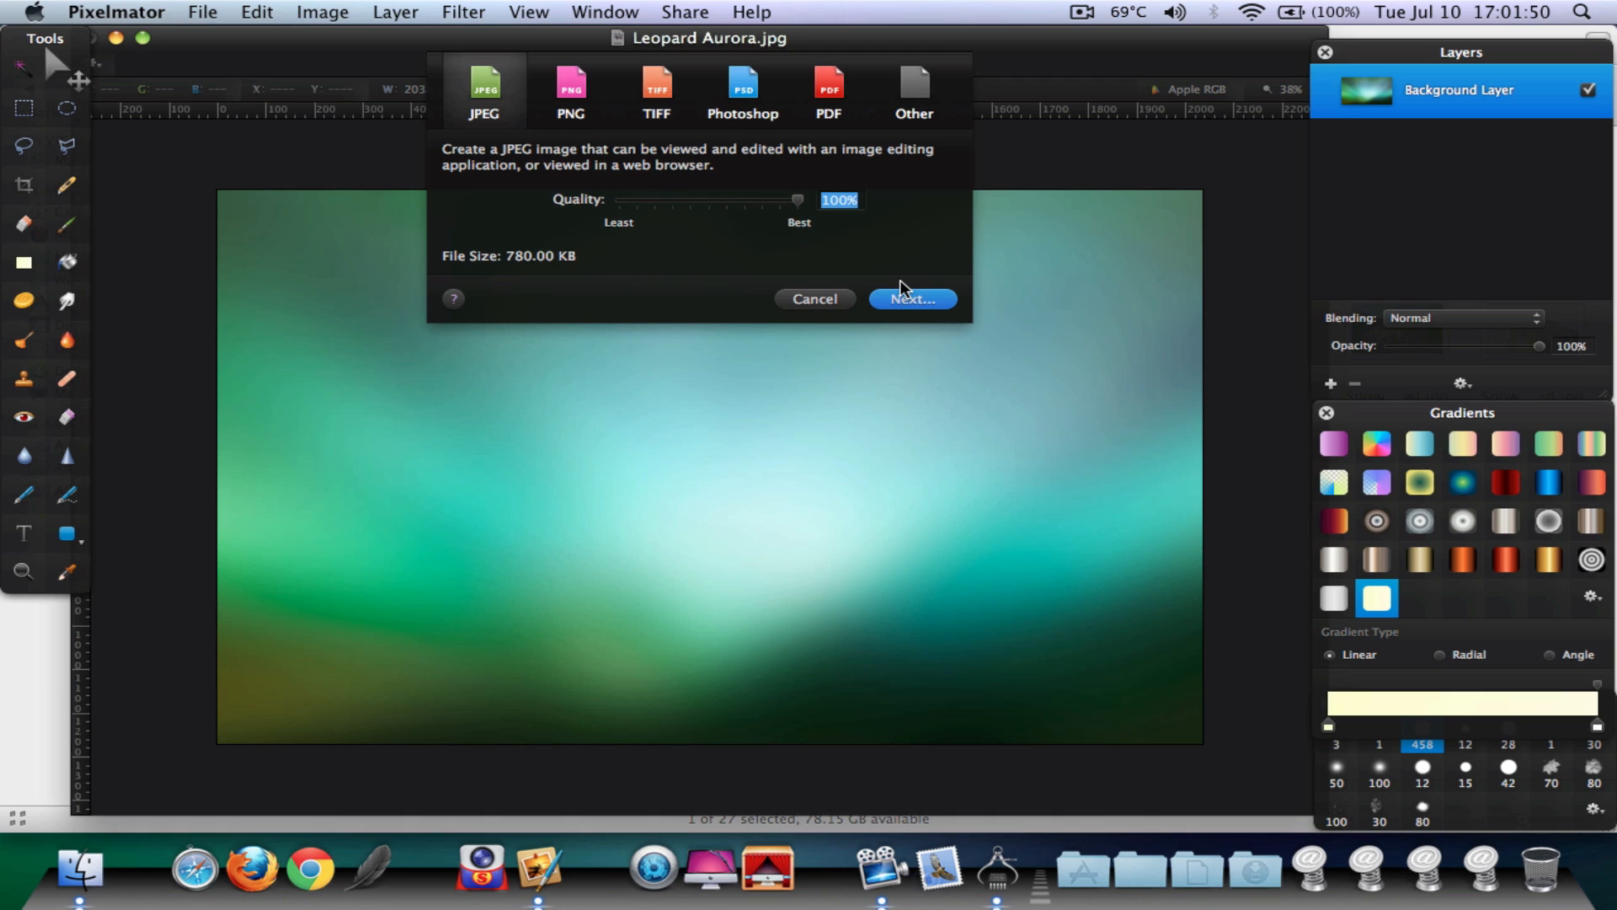
# - Export as a full-quality JPEG named Leopard Aurora to the Desktop
pyautogui.click(911, 300)
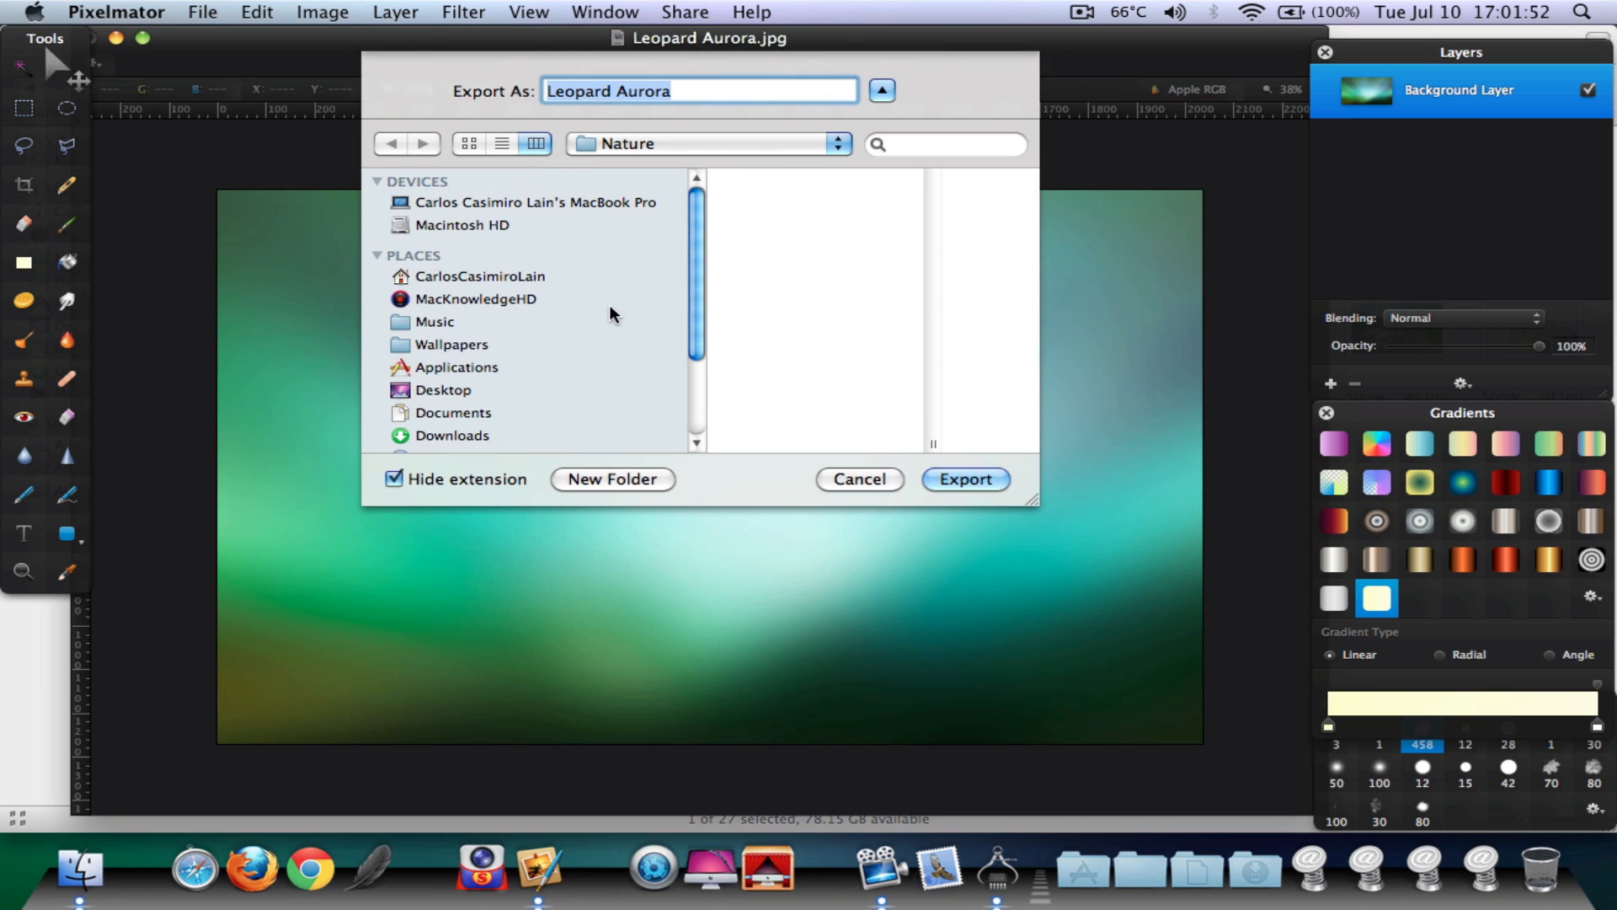
pyautogui.click(445, 389)
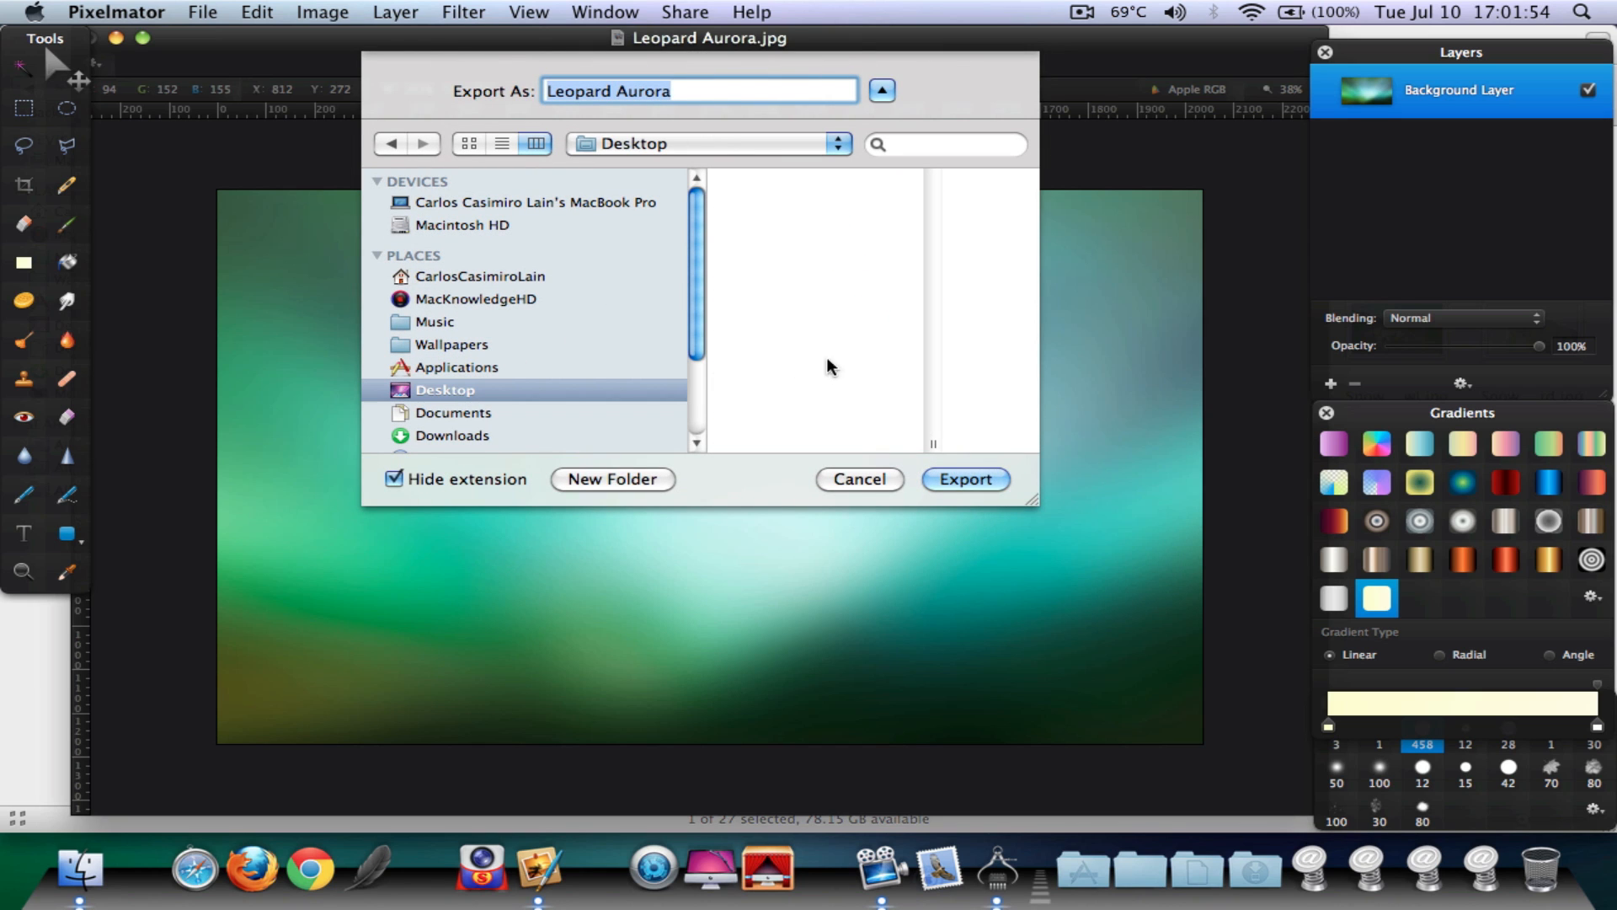
pyautogui.click(966, 478)
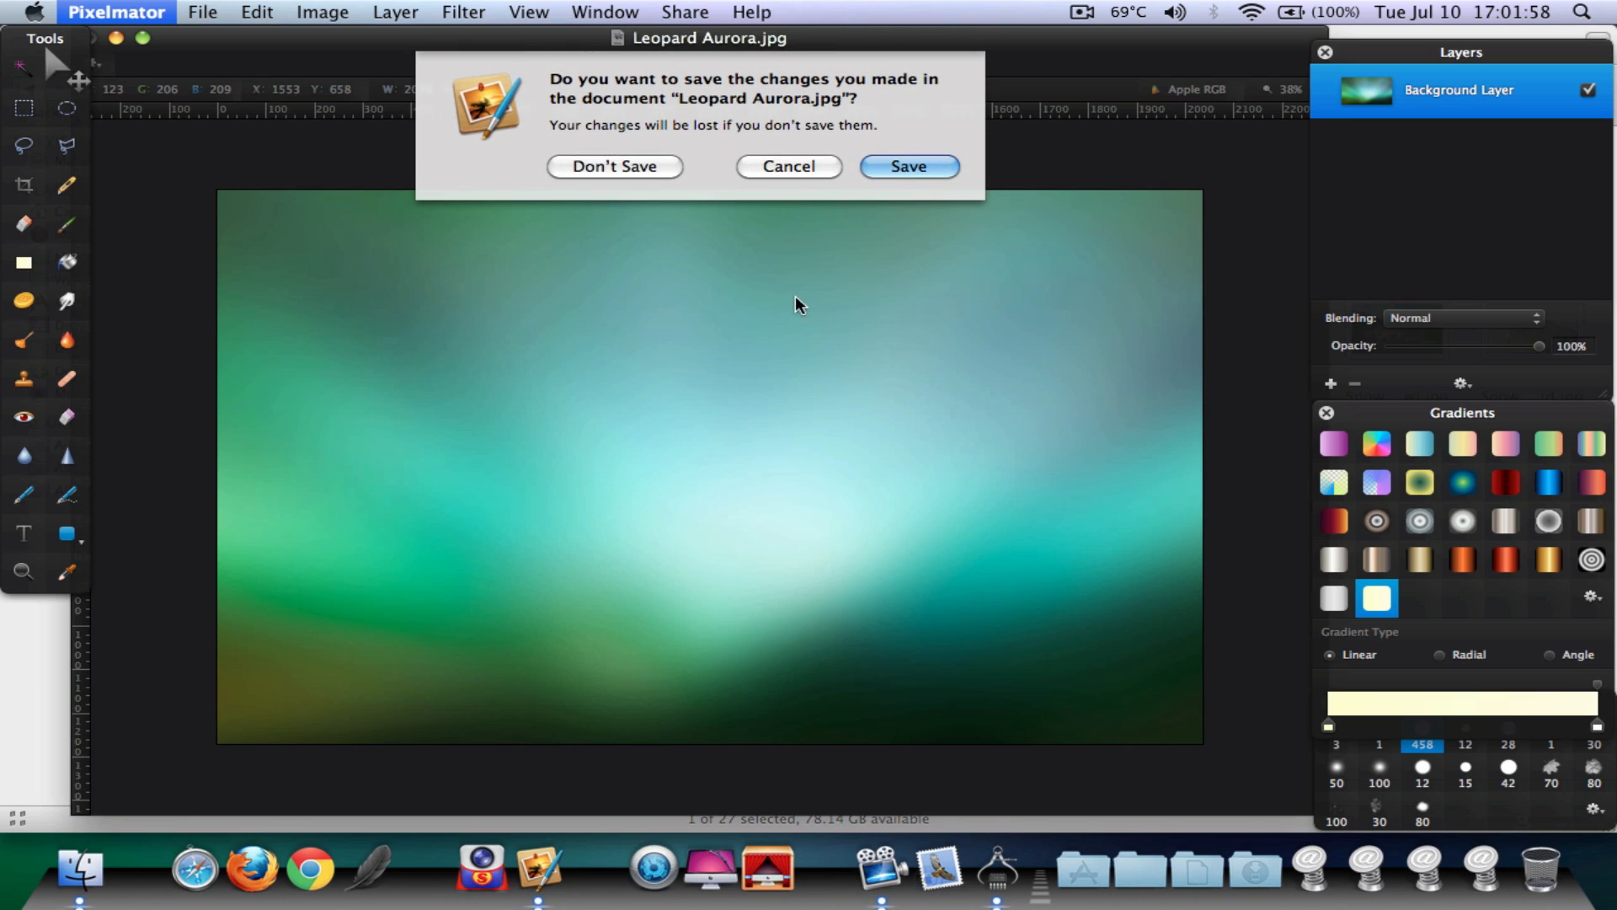
# - Close the document without saving and preview the exported Leopard Aurora JPEG full screen
pyautogui.click(615, 165)
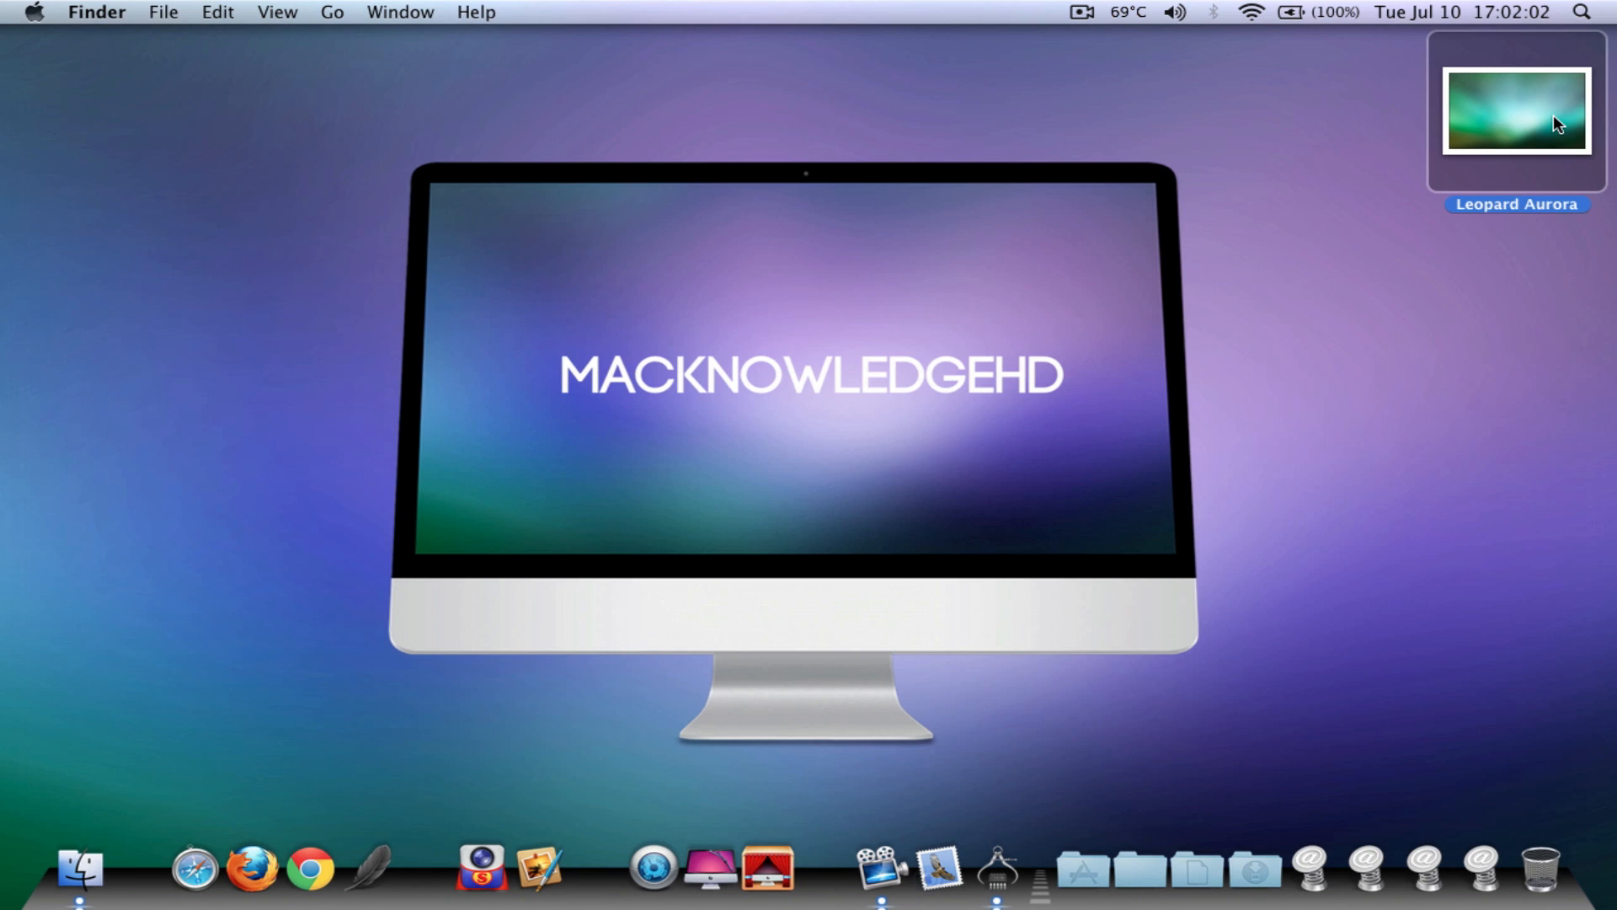
pyautogui.click(1516, 116)
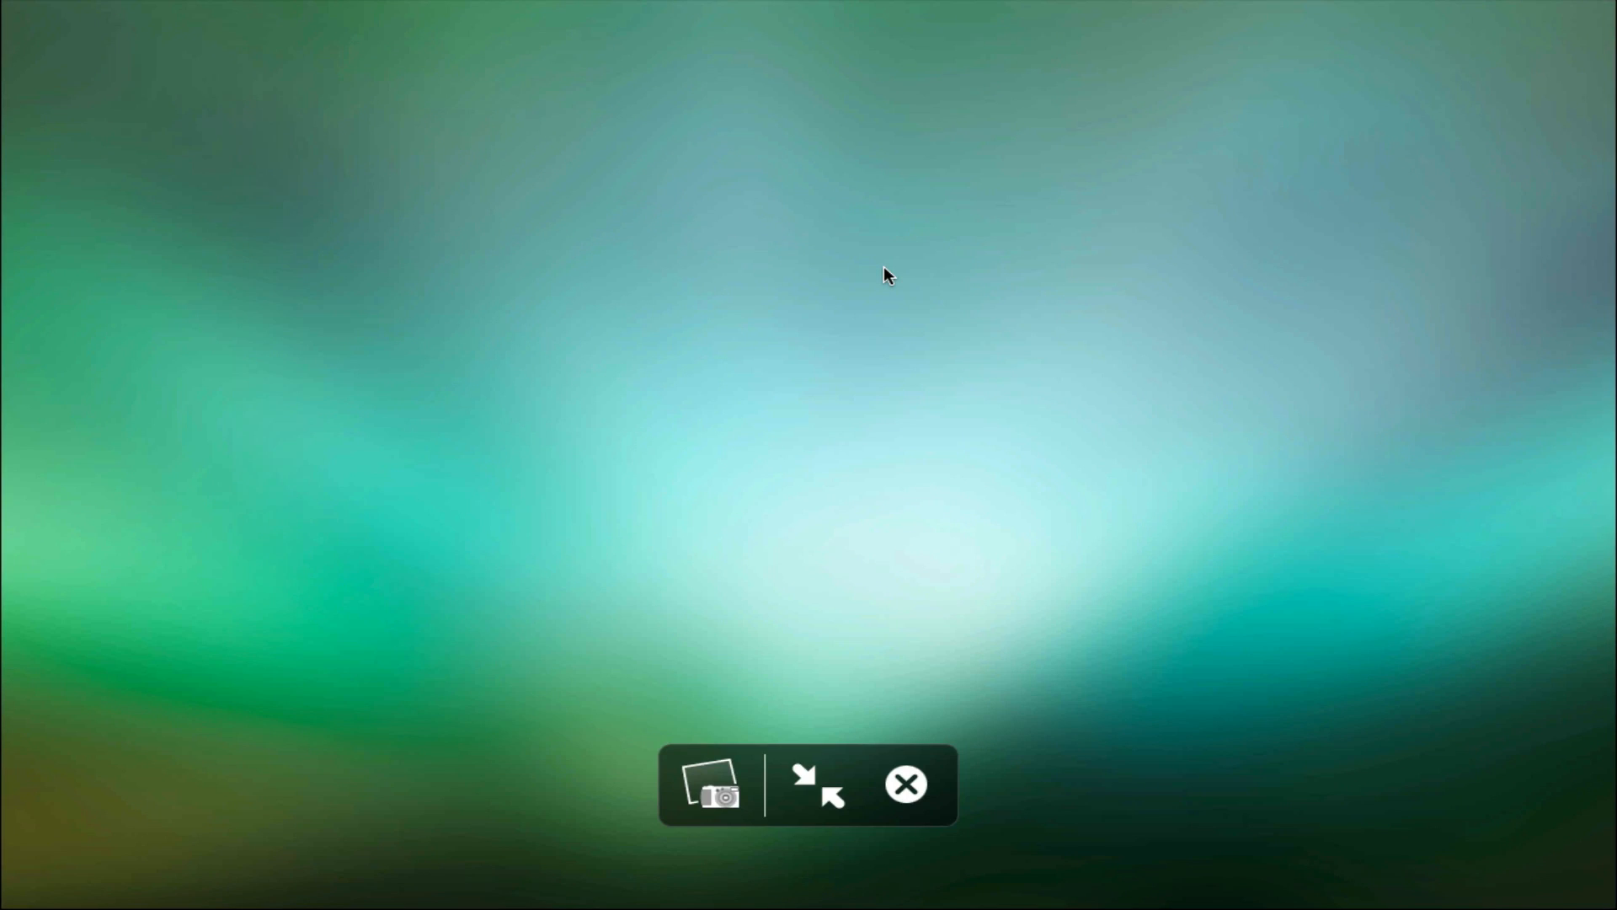